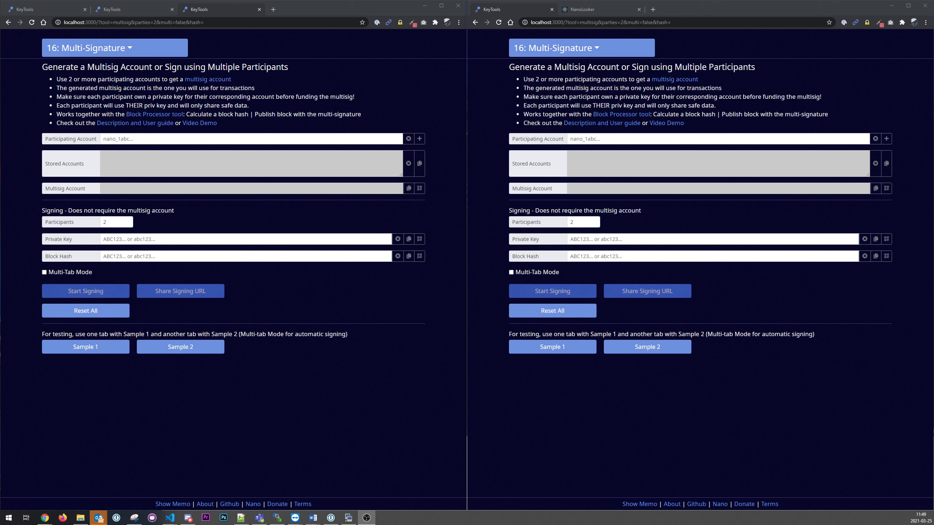
pyautogui.moveTo(259, 112)
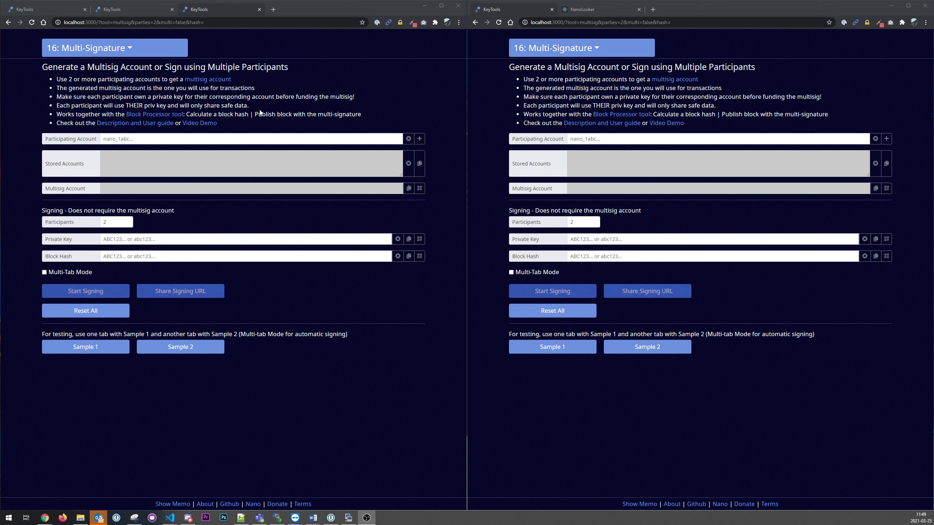
pyautogui.moveTo(358, 125)
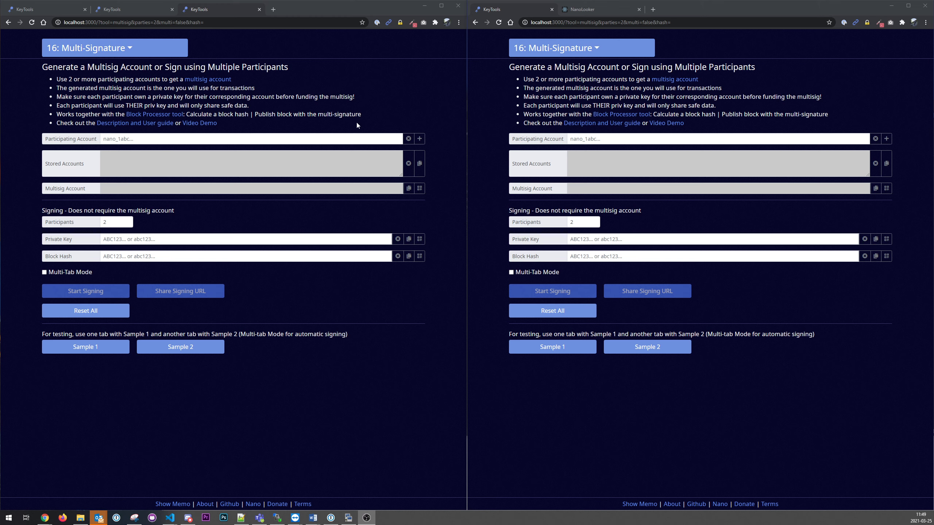
pyautogui.moveTo(131, 190)
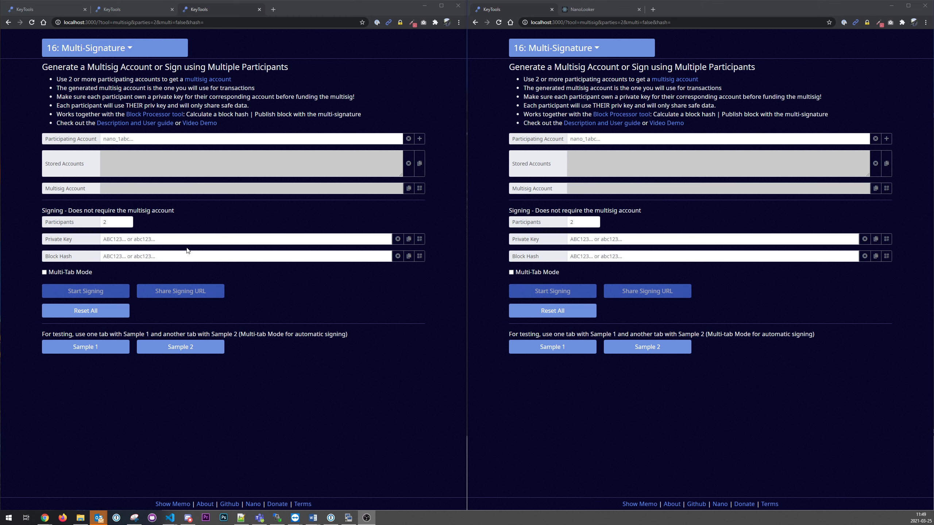
pyautogui.moveTo(256, 276)
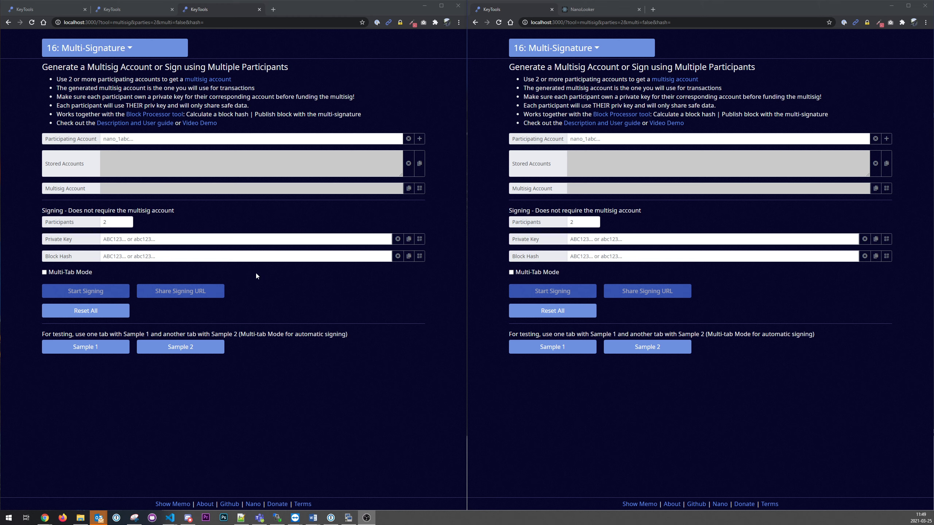
pyautogui.moveTo(299, 282)
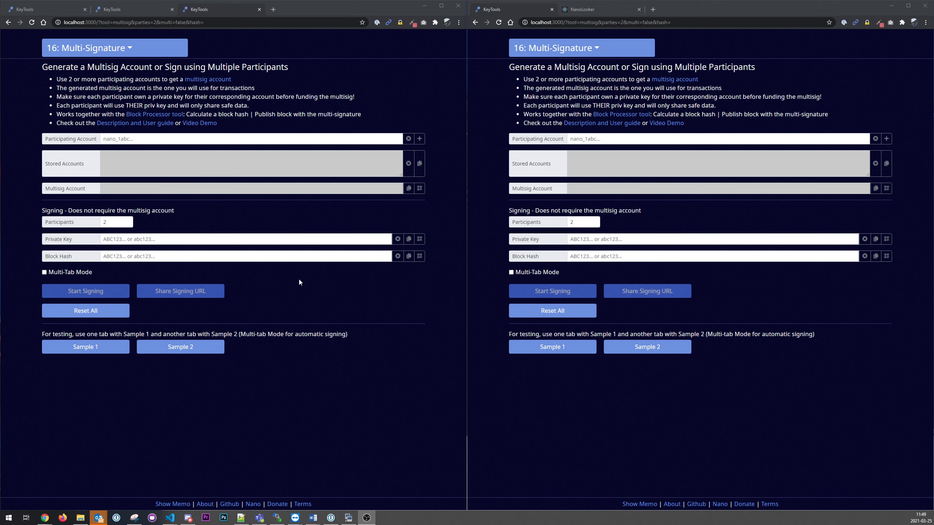
pyautogui.moveTo(601, 123)
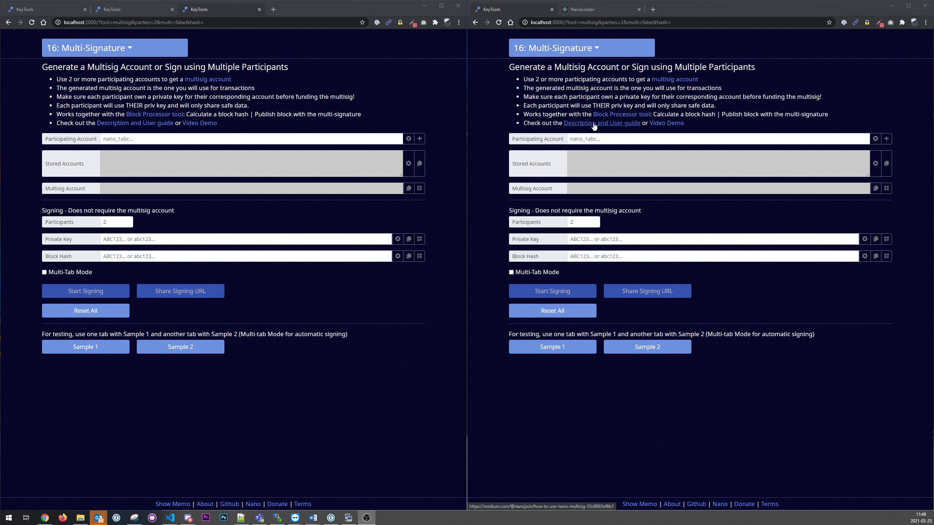
pyautogui.moveTo(595, 126)
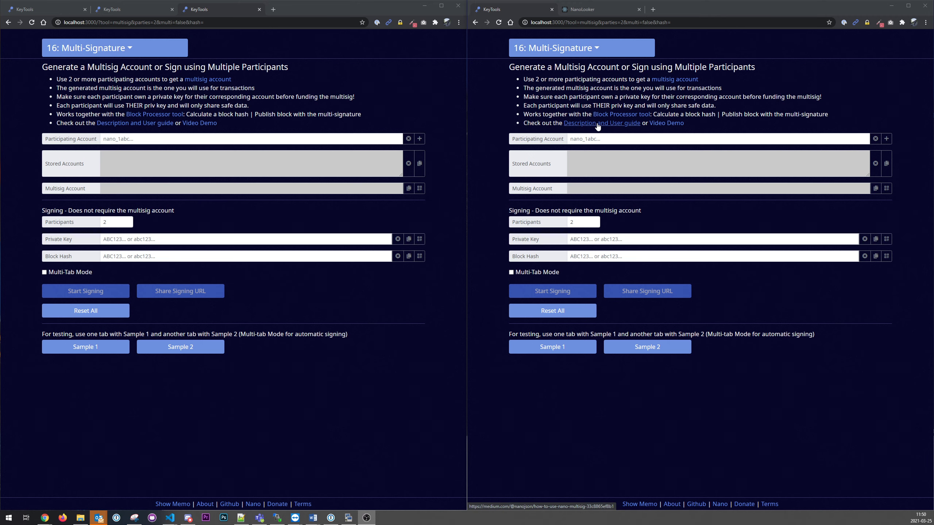
# - Open the 'Description and User guide' Medium article and scroll through it
pyautogui.click(601, 123)
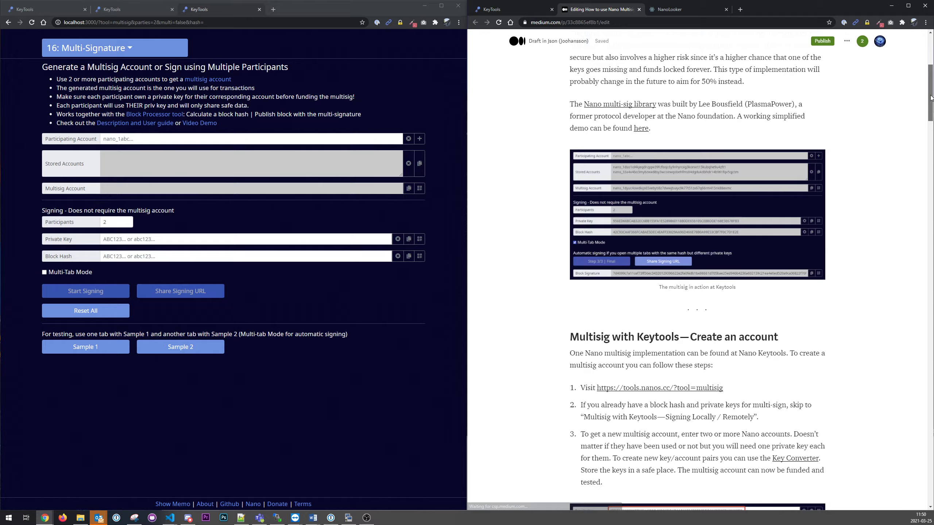
pyautogui.scroll(-3)
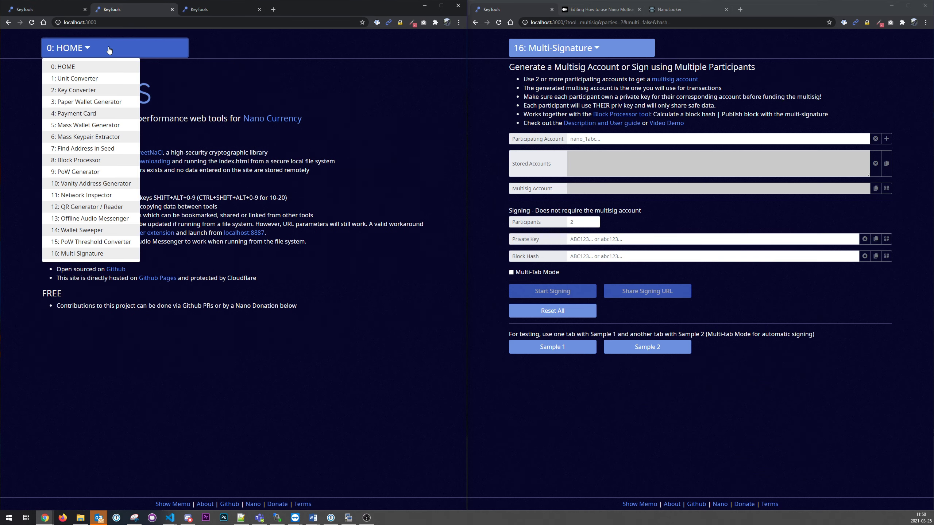
pyautogui.moveTo(76, 90)
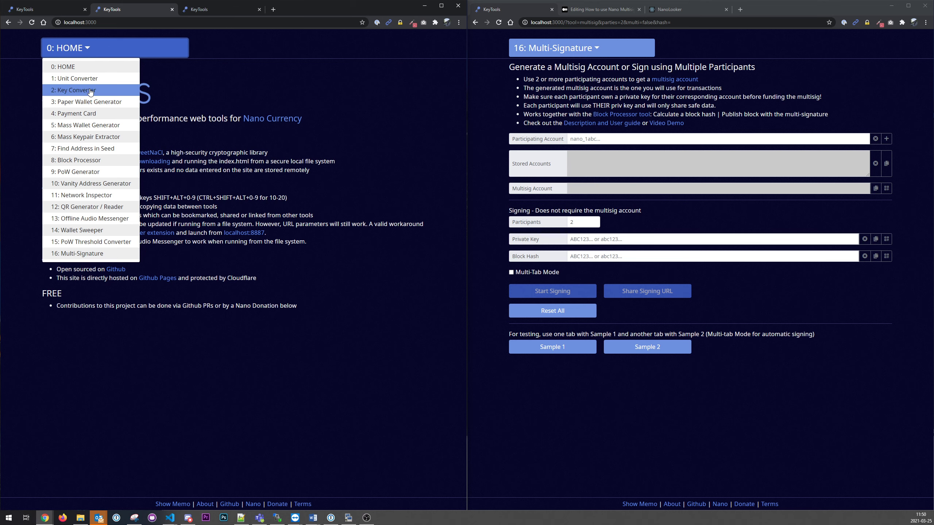
# - Generate a random private key pair in the Key Converter and copy its key and address into the memo
pyautogui.click(76, 90)
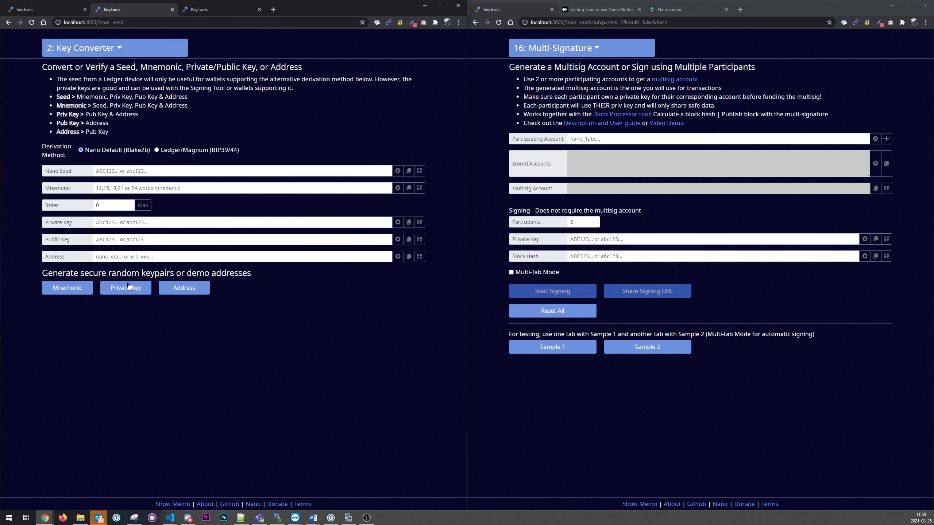
pyautogui.click(125, 288)
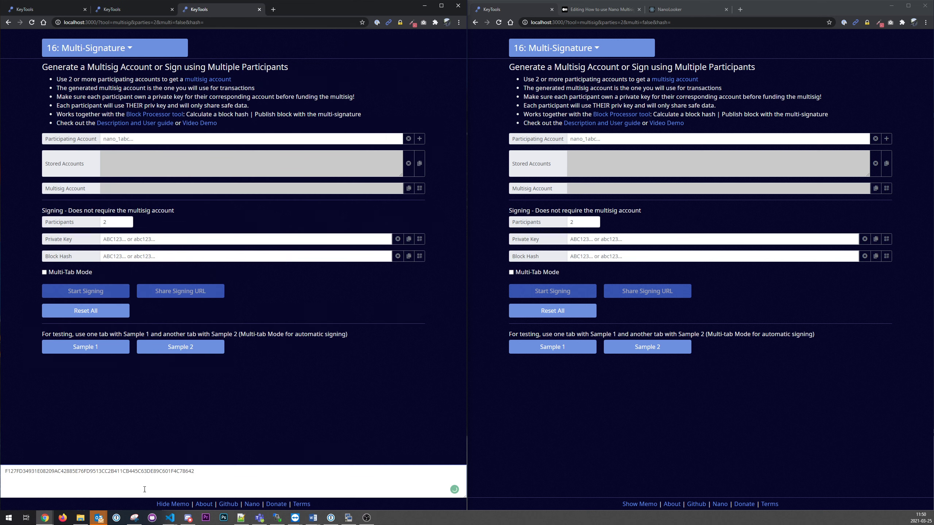
pyautogui.click(134, 9)
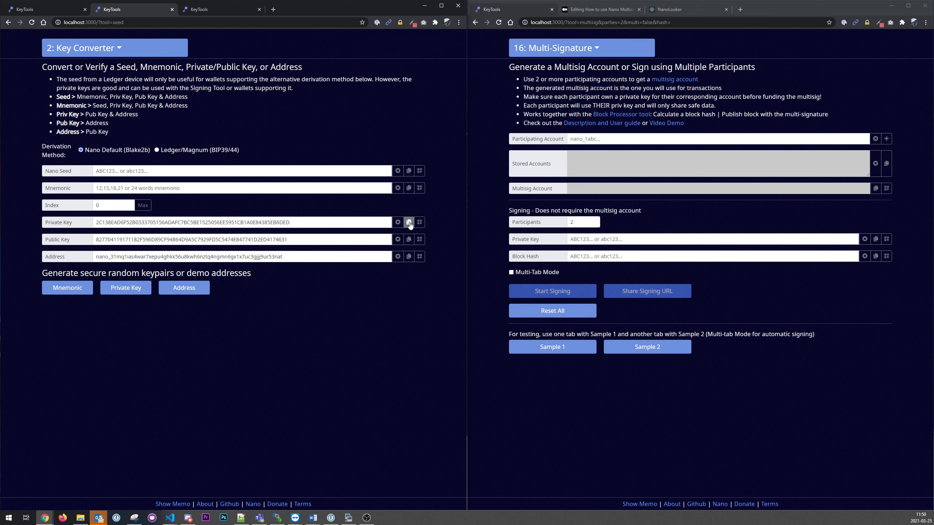
pyautogui.click(639, 504)
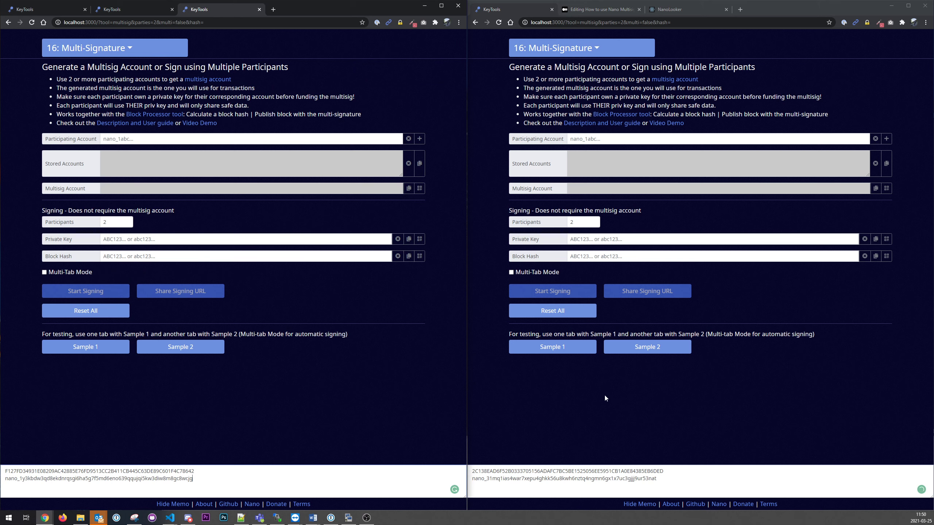
pyautogui.moveTo(647, 412)
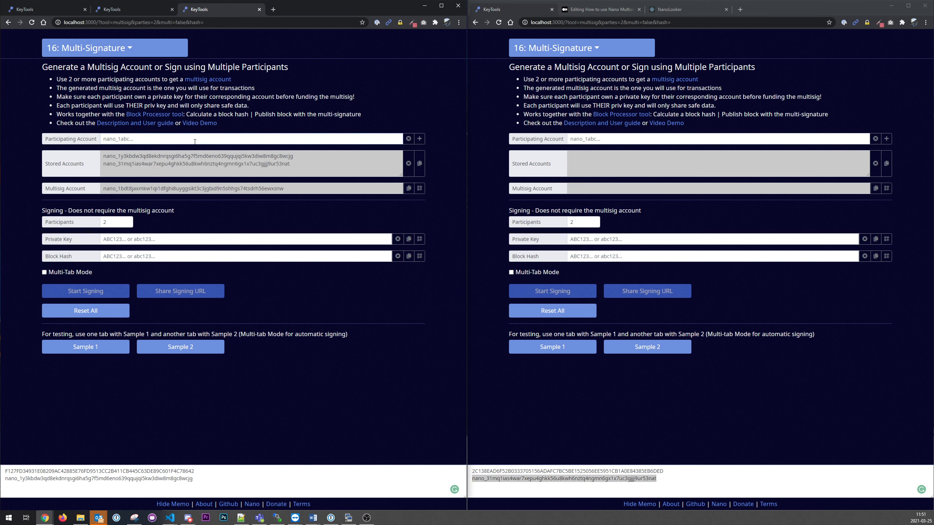
pyautogui.moveTo(114, 183)
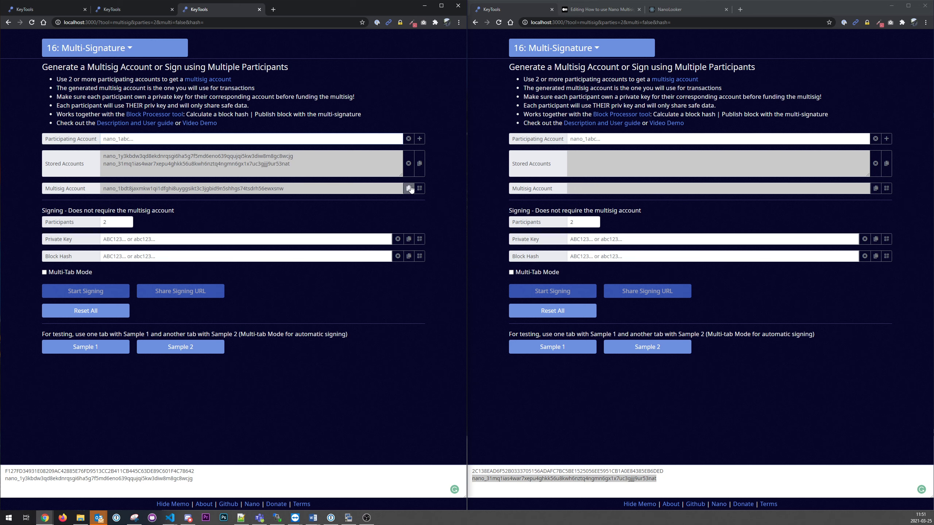
# - View the derived multisig account as a QR code and copy its address
pyautogui.click(419, 188)
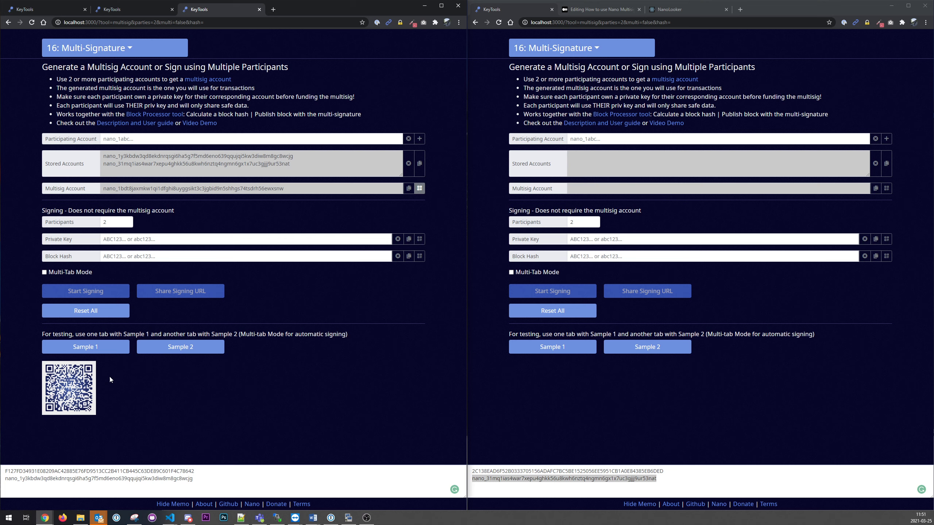
pyautogui.click(419, 188)
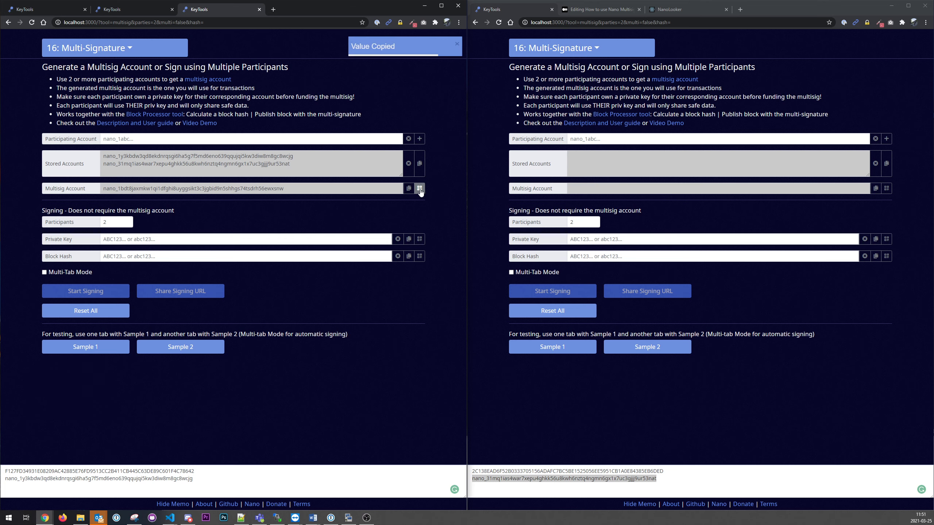
pyautogui.click(420, 188)
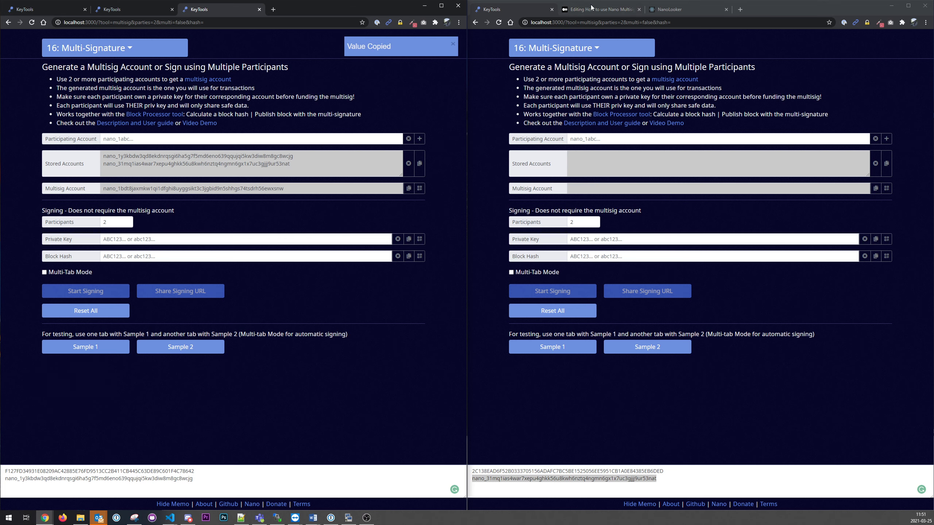
pyautogui.click(672, 9)
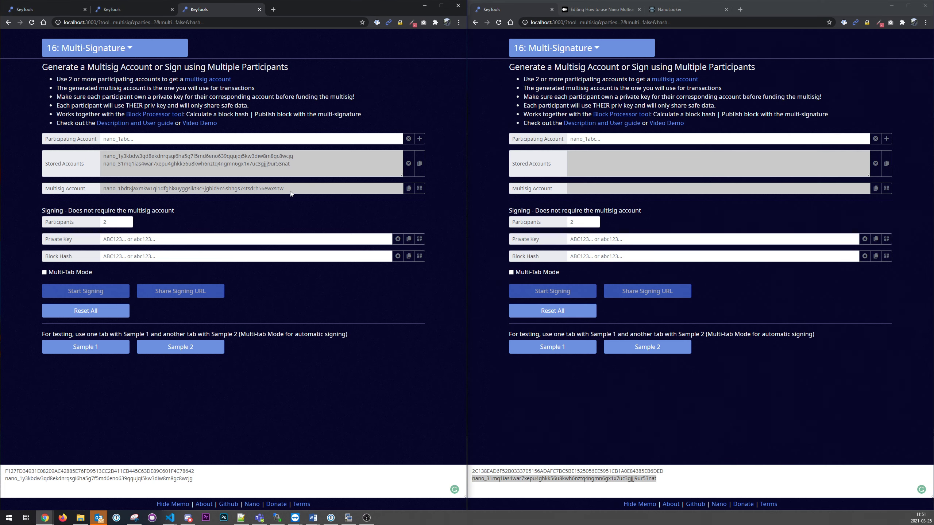
pyautogui.moveTo(208, 216)
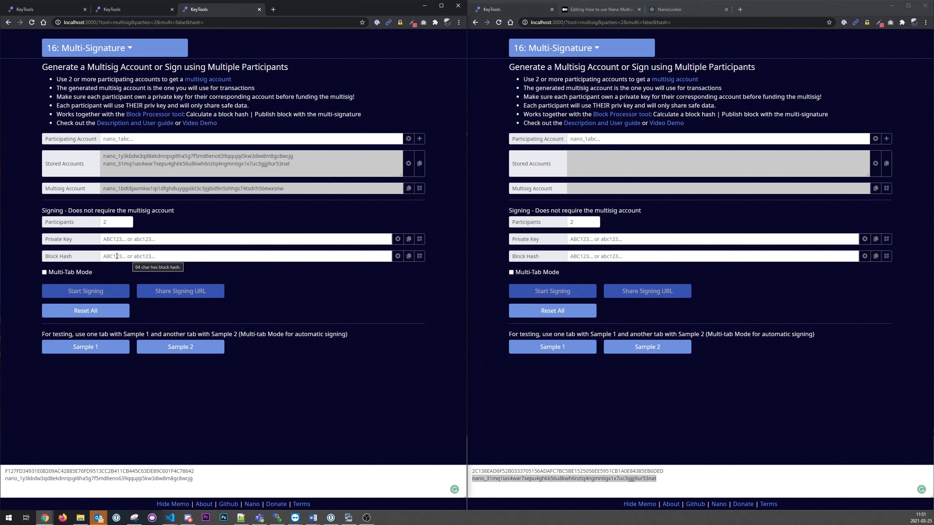
pyautogui.moveTo(241, 237)
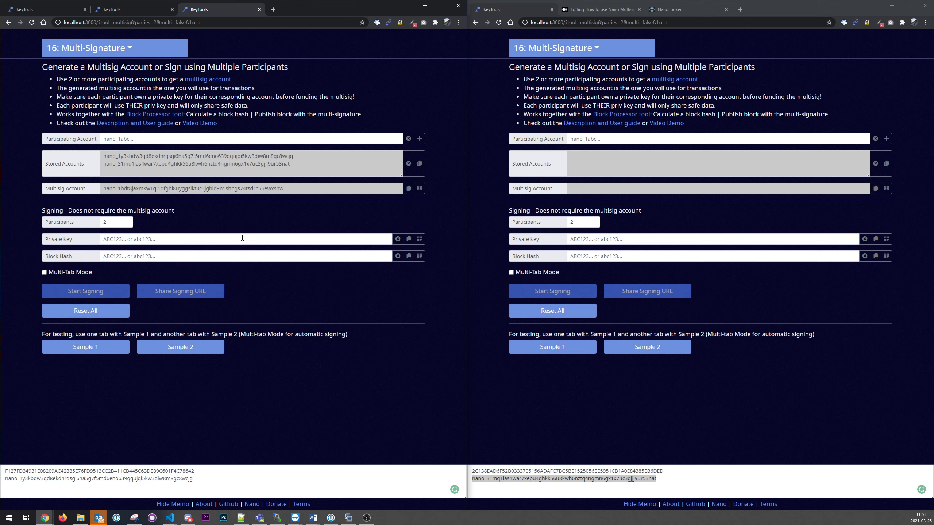
pyautogui.moveTo(228, 220)
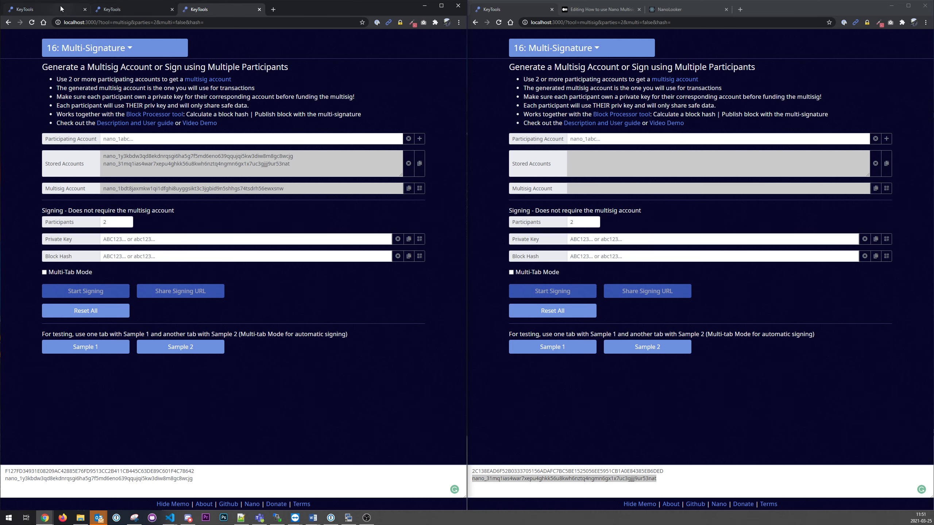
# - Build an open-account block for nano_1bdt8jax…wxsnw, fetch its pending hash and amount, and copy the block hash
pyautogui.click(89, 48)
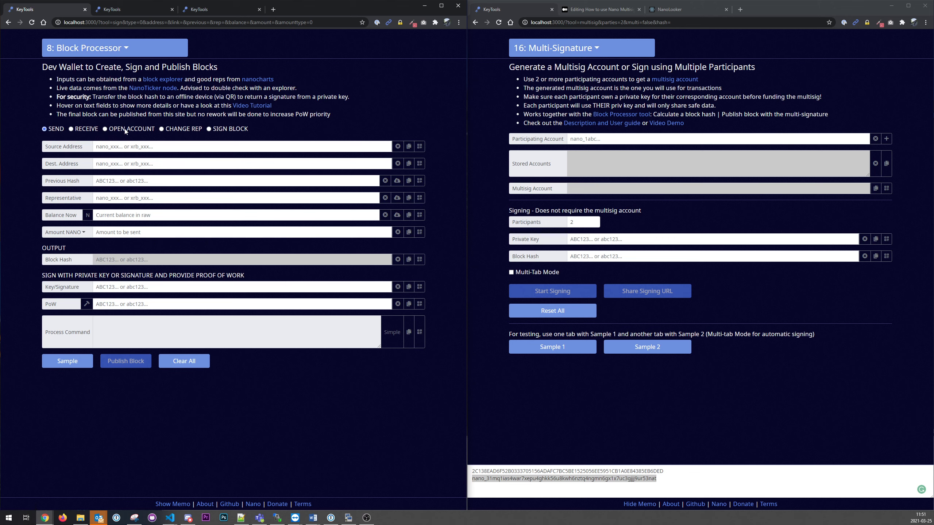
pyautogui.click(105, 128)
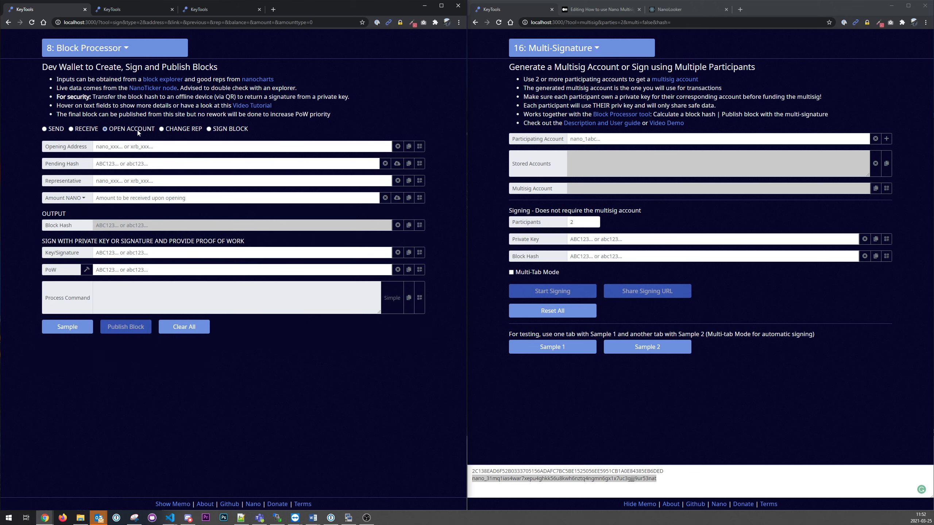
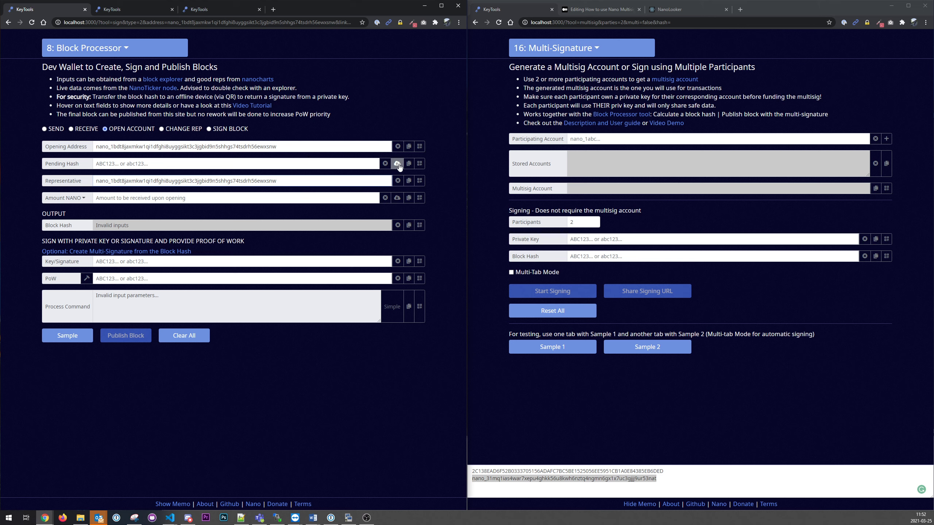
pyautogui.click(396, 163)
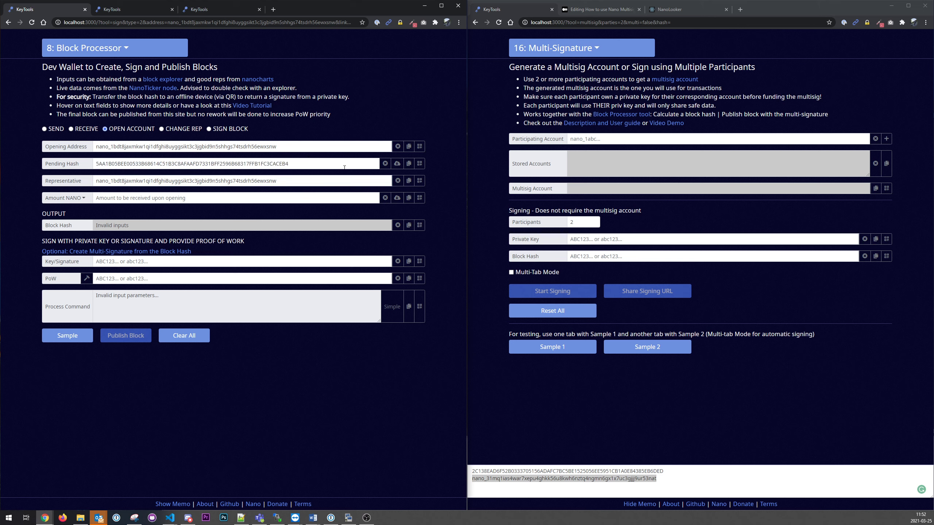
pyautogui.moveTo(397, 164)
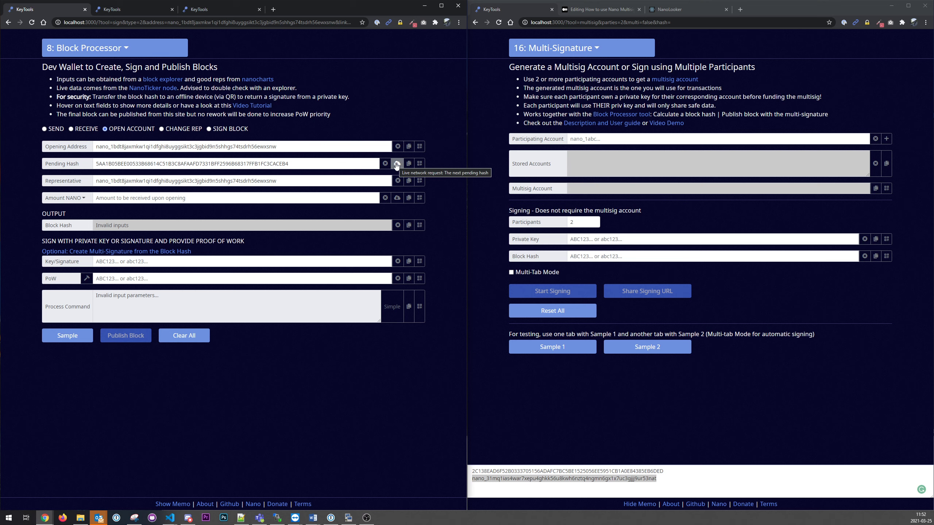
pyautogui.moveTo(109, 160)
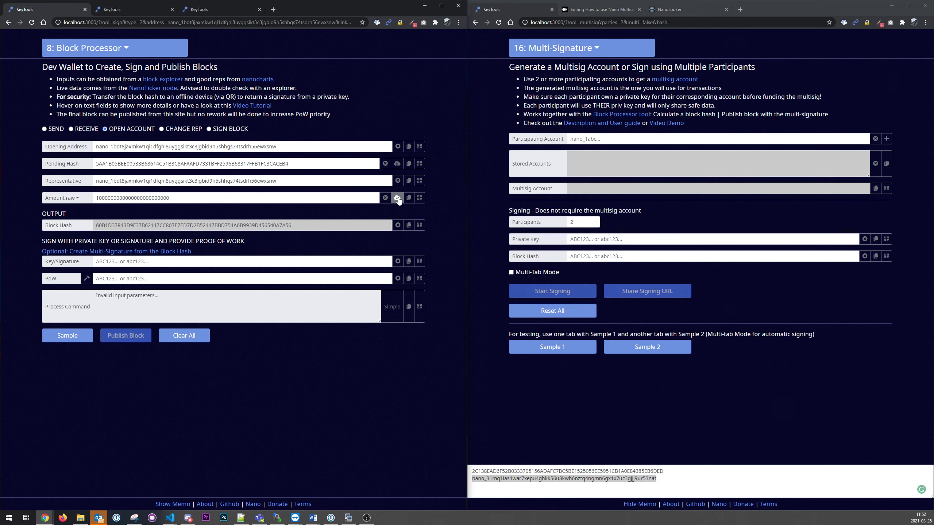
pyautogui.moveTo(408, 231)
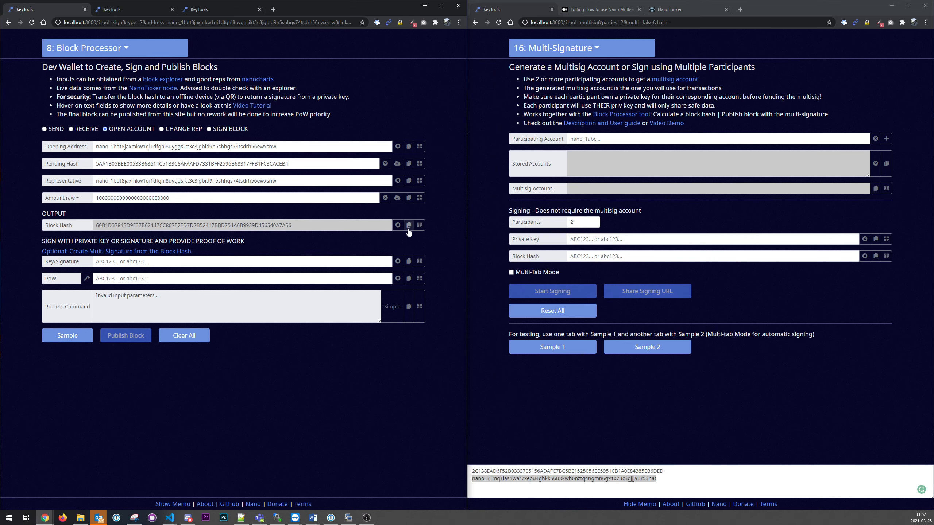
pyautogui.click(407, 225)
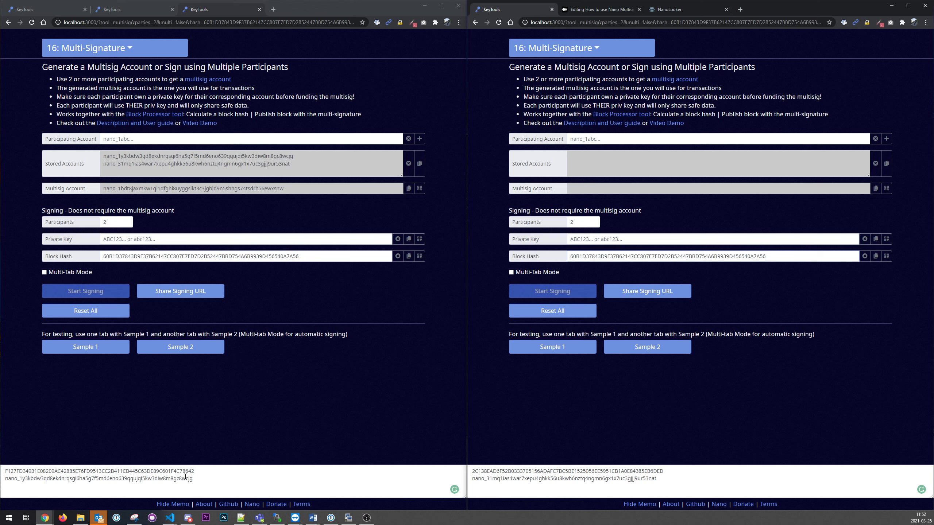
# - Enter the block hash F127FD34…F4C78642 in the multisig tab alongside the participant's private key
pyautogui.write('F127FD34931E08209AC42885E76FD9513CC2B411CB445C63DE89C601F4C78642')
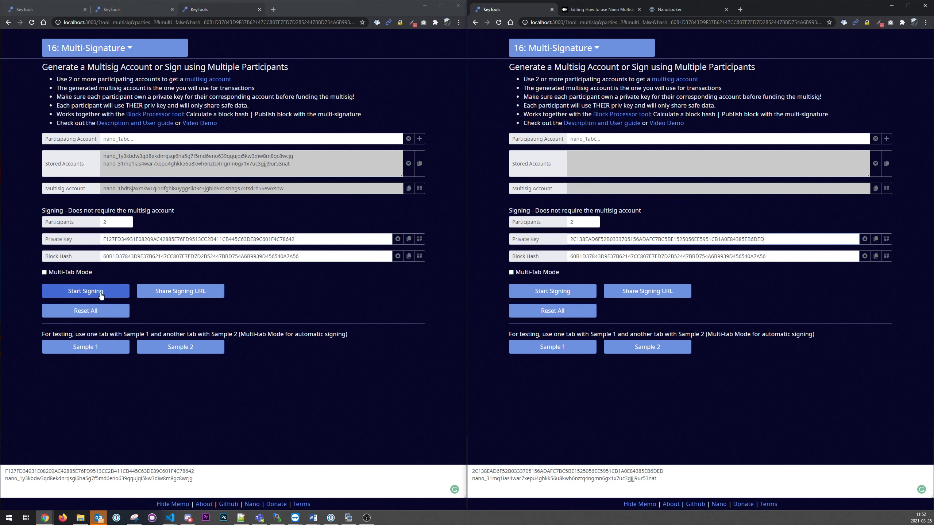
# - Start signing in both tabs and exchange each tab's step-one output data with the other
pyautogui.click(86, 290)
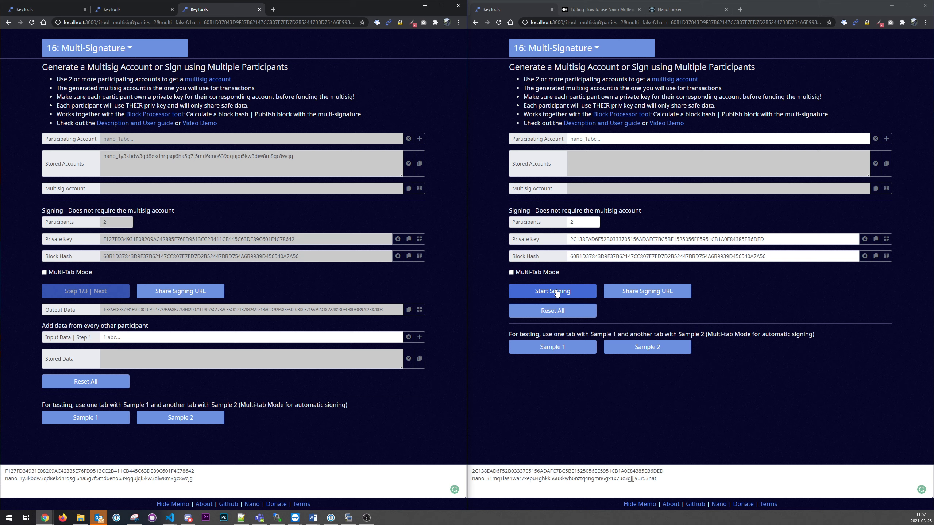
pyautogui.click(552, 290)
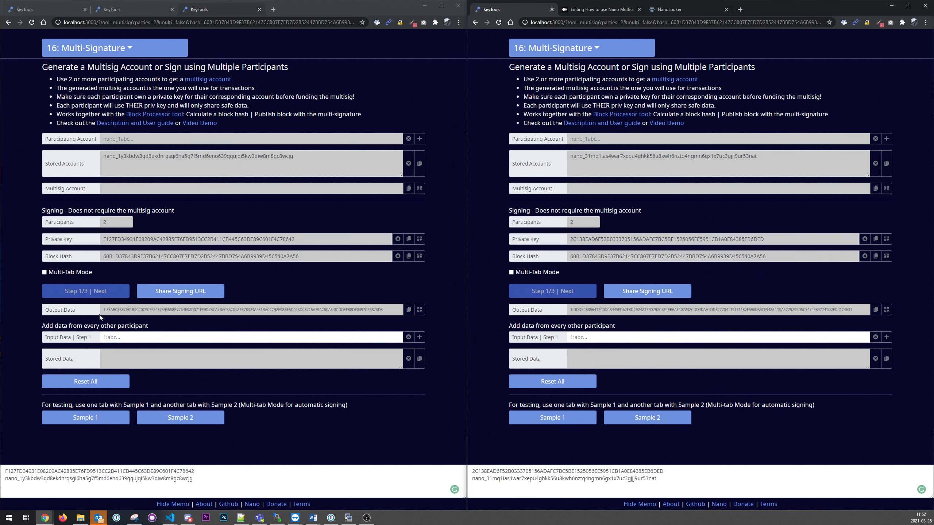
pyautogui.click(408, 309)
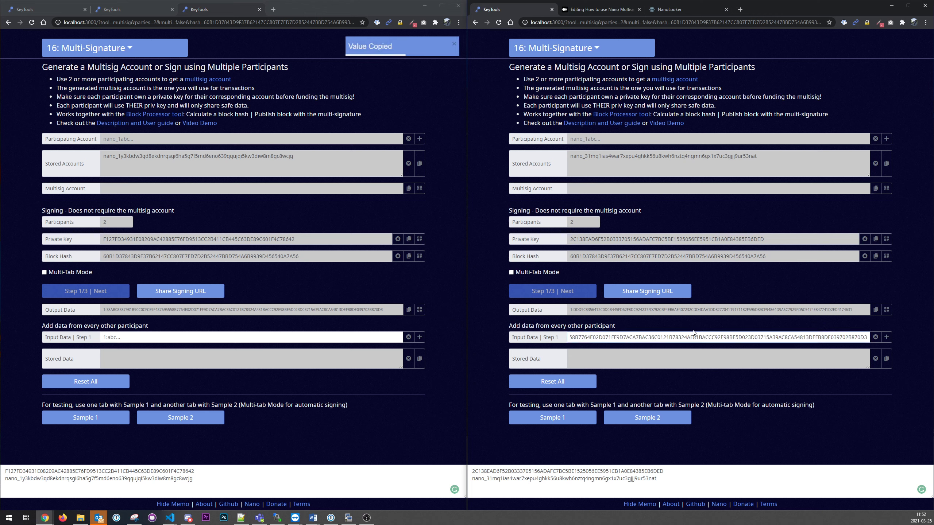
pyautogui.click(552, 291)
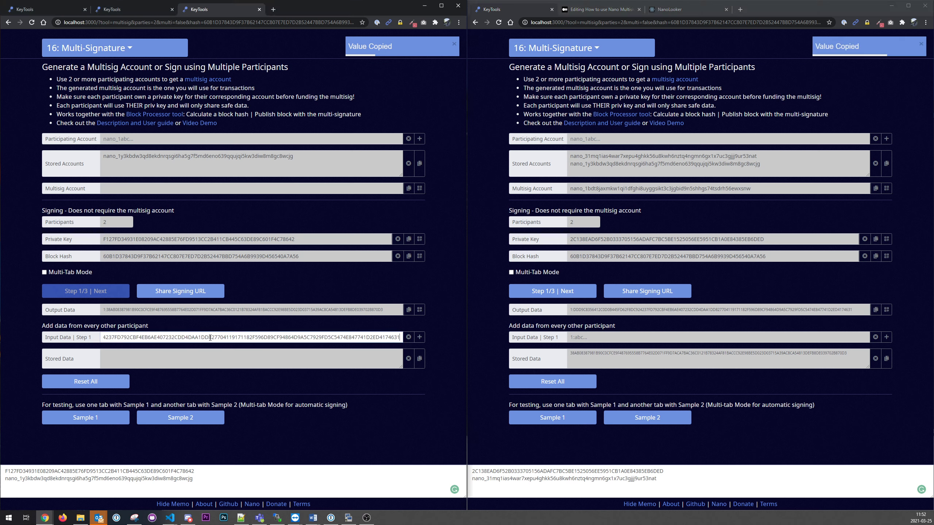
pyautogui.click(86, 290)
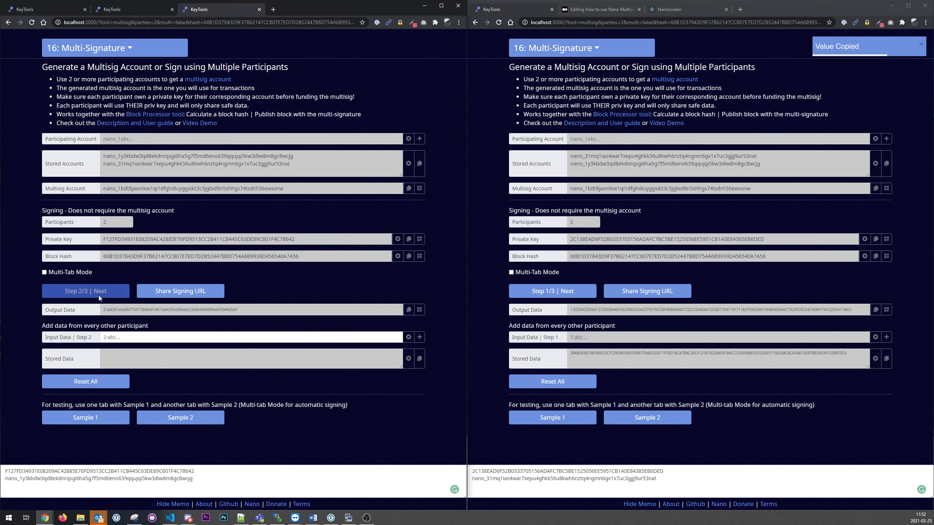
# - Exchange the step-two signing data between the tabs and advance both to Step 3/3
pyautogui.click(552, 292)
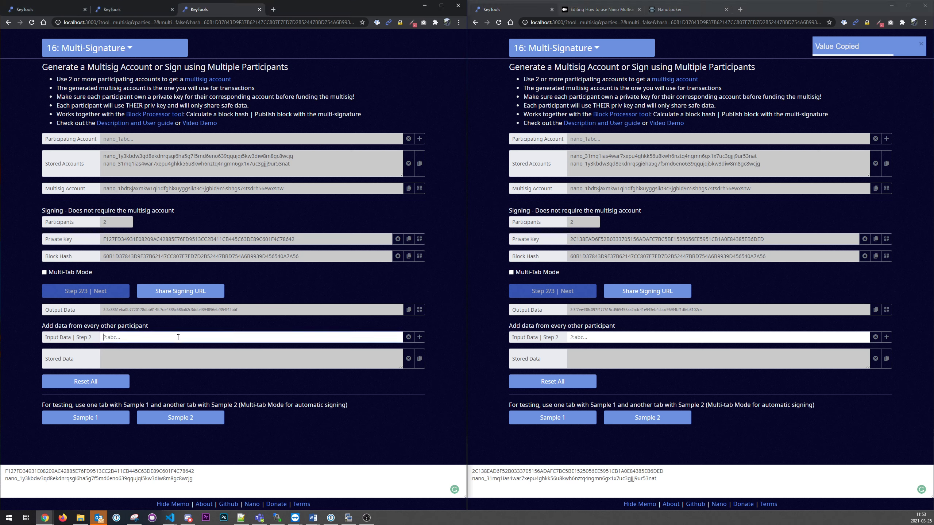
pyautogui.click(410, 309)
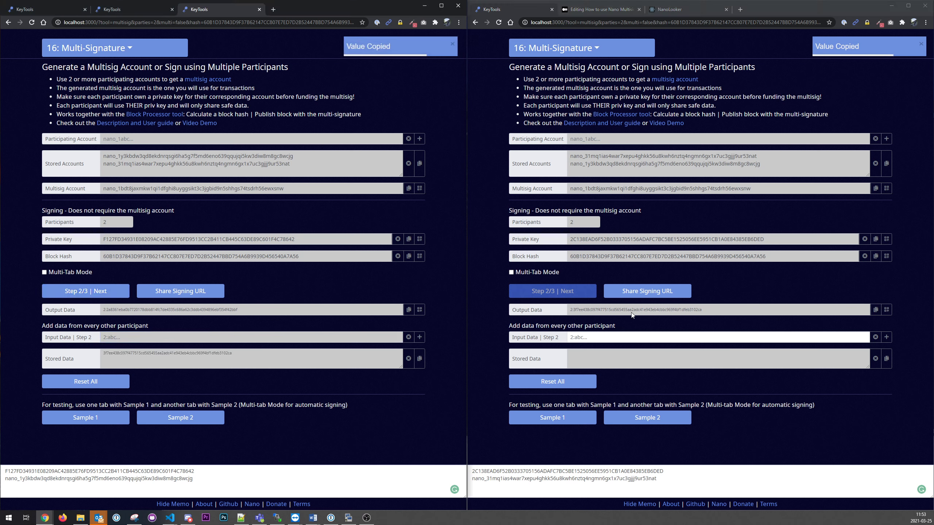
pyautogui.click(551, 291)
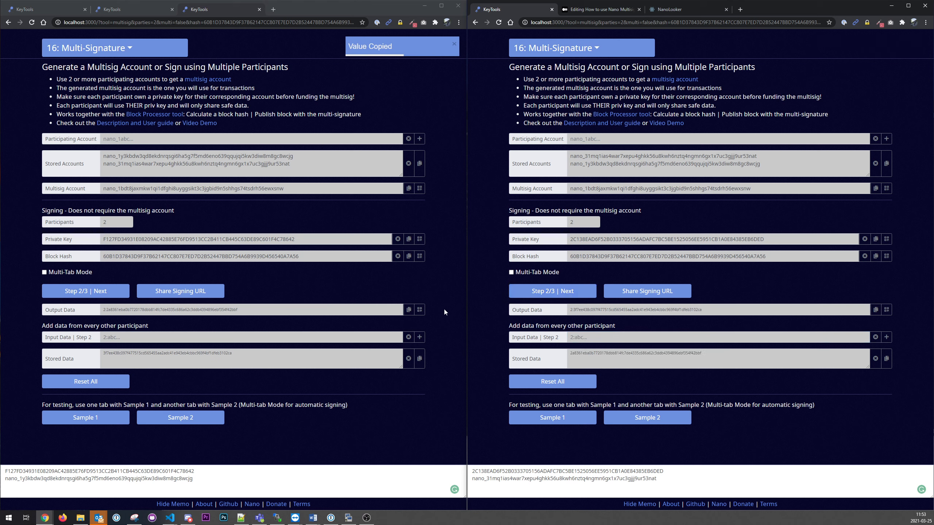
pyautogui.moveTo(439, 316)
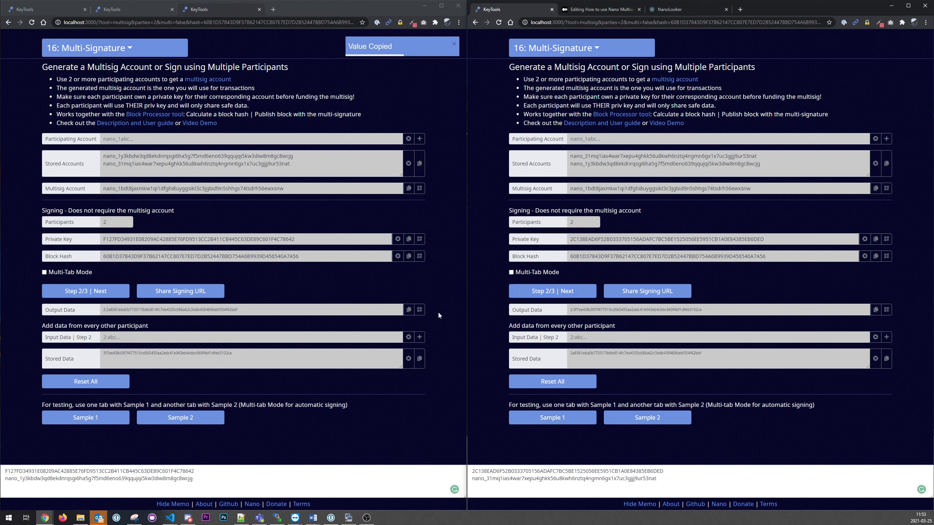
pyautogui.moveTo(432, 320)
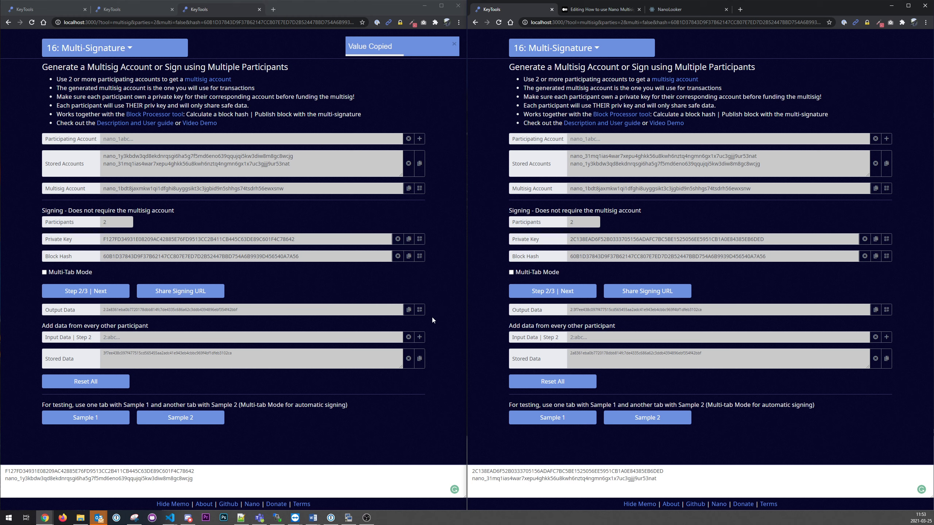
pyautogui.moveTo(297, 335)
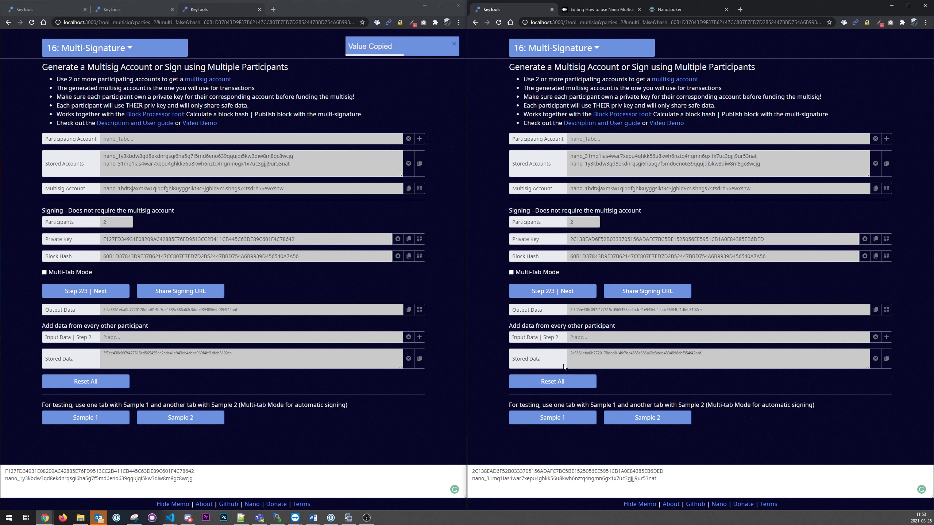
pyautogui.moveTo(570, 355)
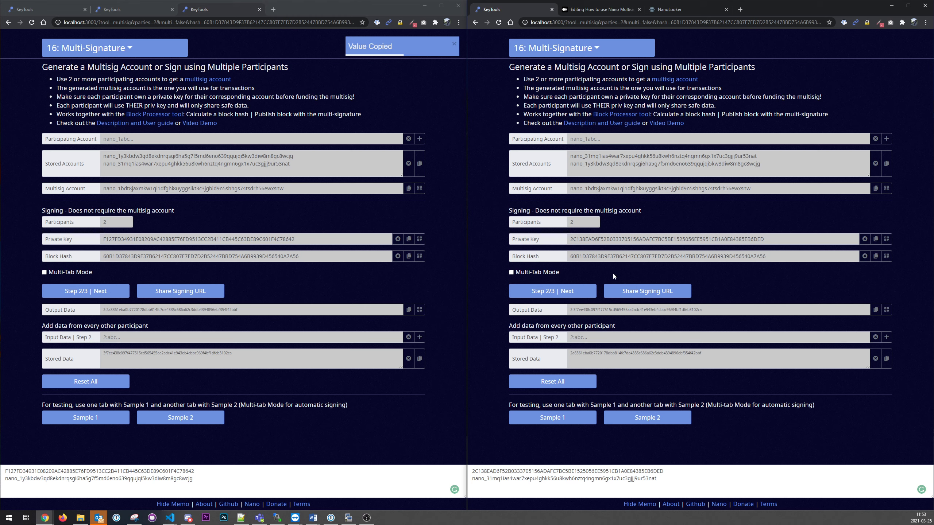
pyautogui.click(85, 291)
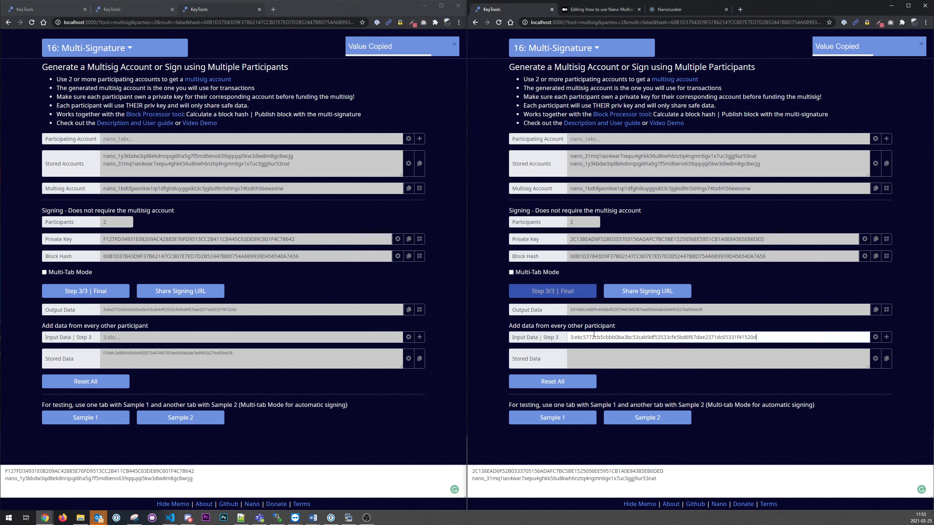
# - Add the last input data, complete the Step 3/3 signature, and publish the signed open-account block
pyautogui.click(551, 291)
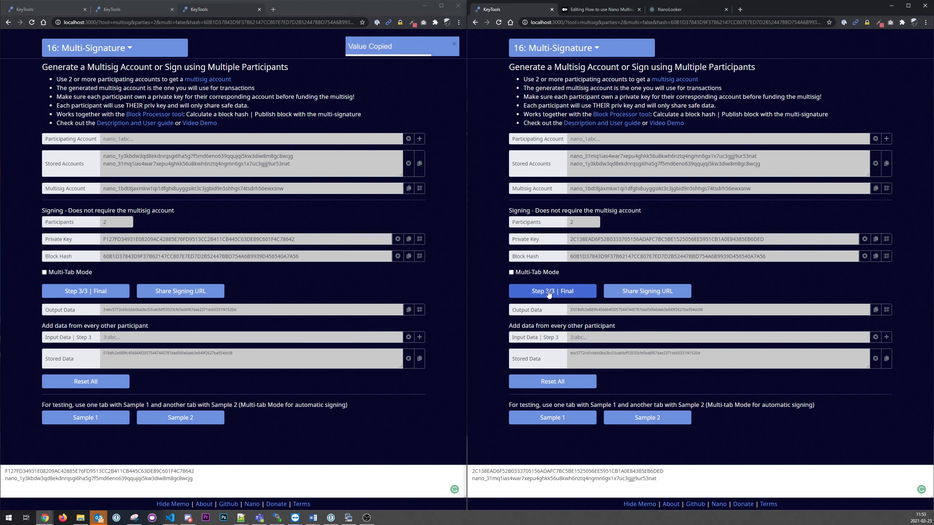
pyautogui.click(553, 291)
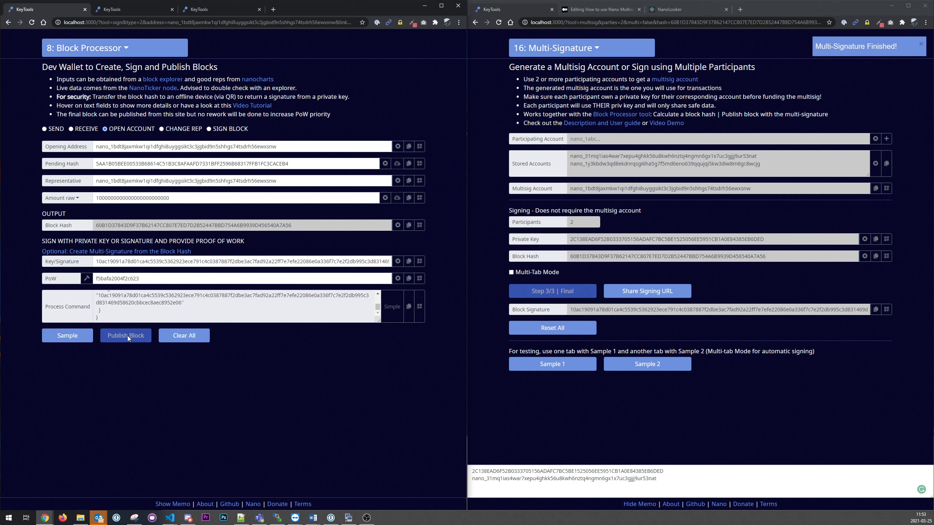
pyautogui.click(125, 336)
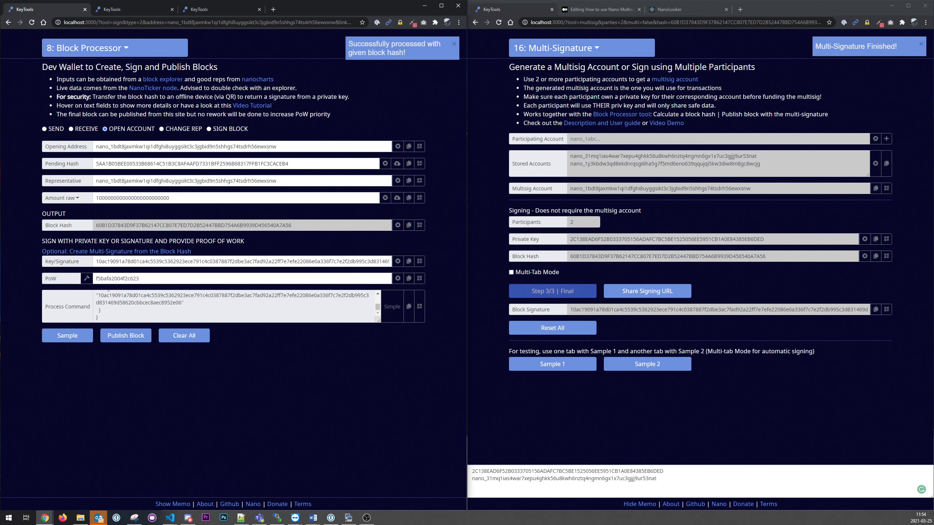
# - Look up the published block on NanoLooker, showing it as confirmed
pyautogui.click(673, 9)
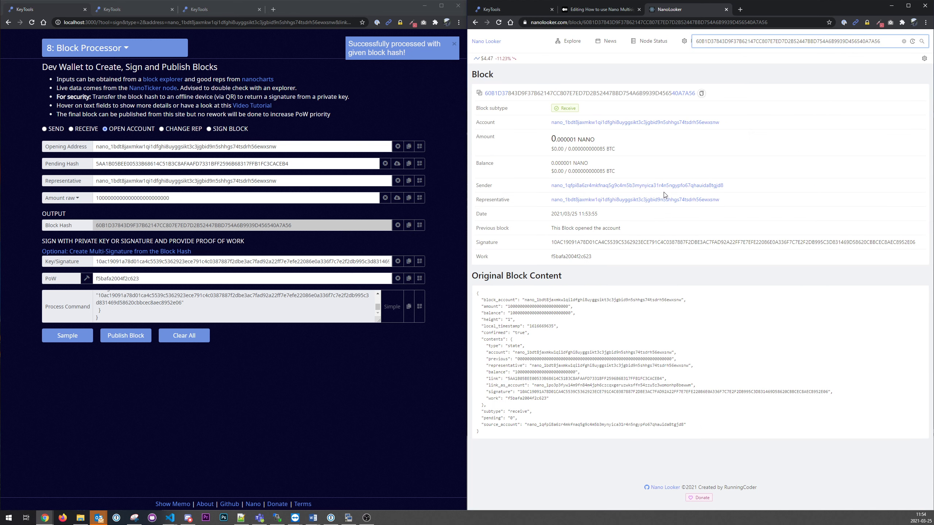
pyautogui.moveTo(520, 326)
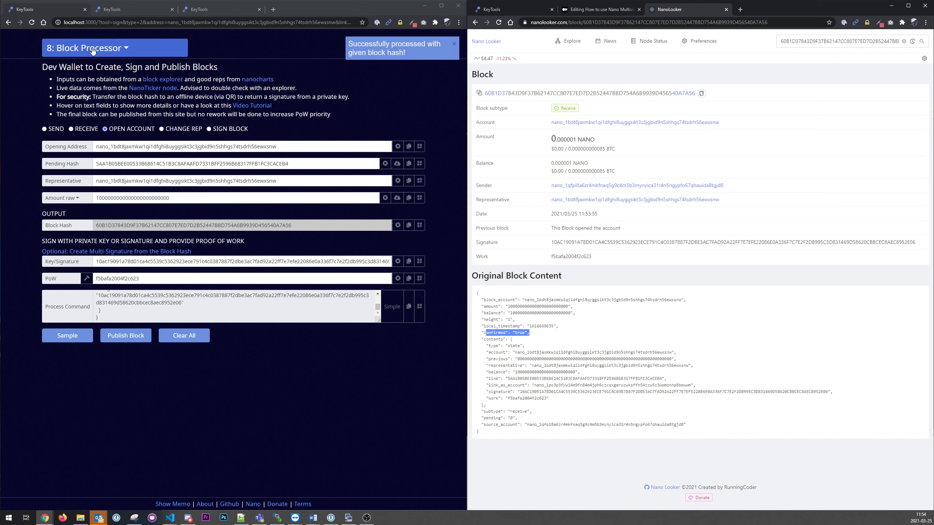
# - In Network Inspector, send a Block Info node request for the published block's hash
pyautogui.click(86, 48)
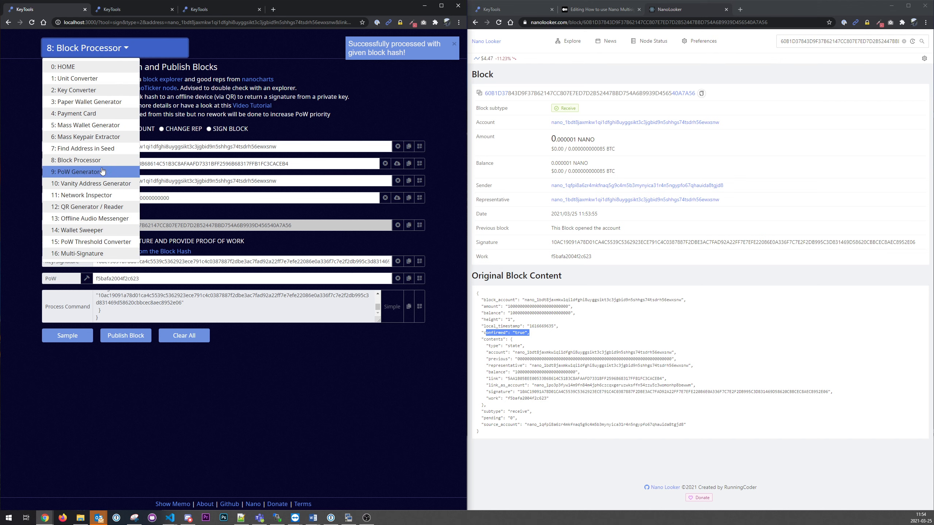
pyautogui.click(86, 195)
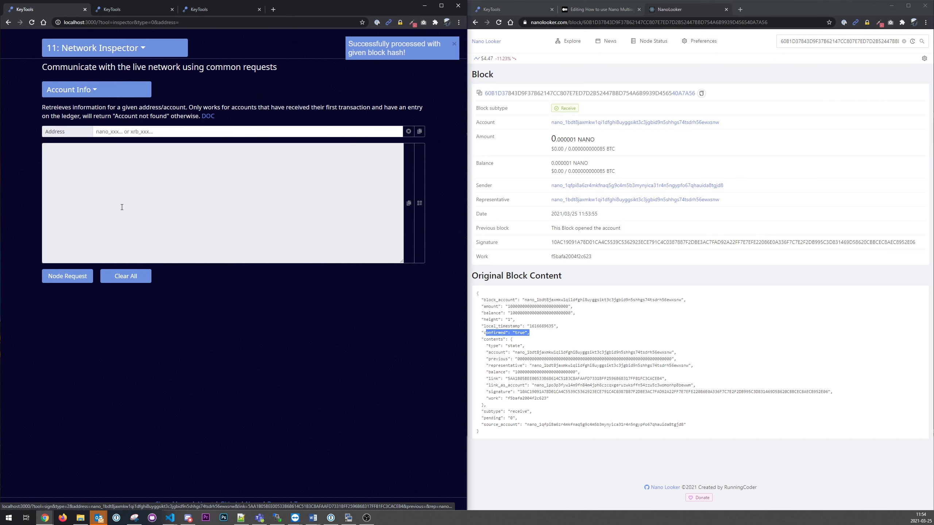
pyautogui.click(69, 89)
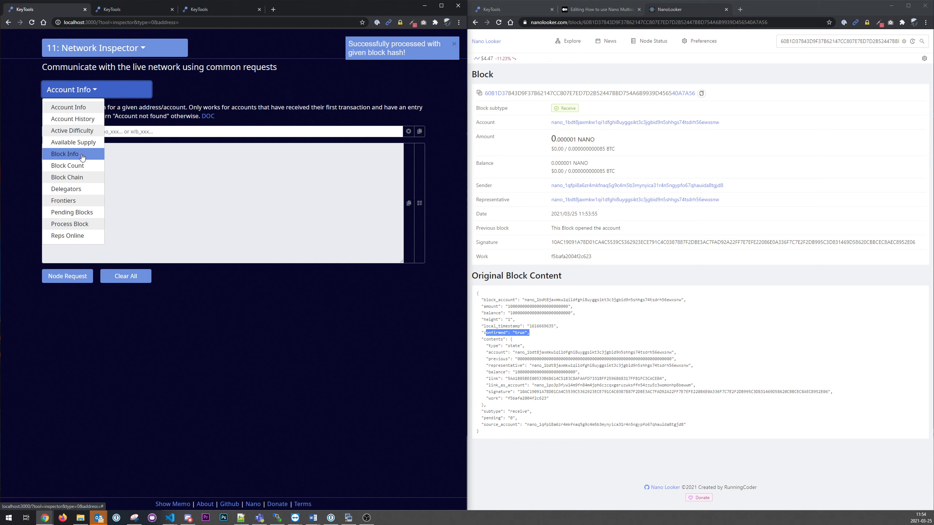
pyautogui.click(64, 154)
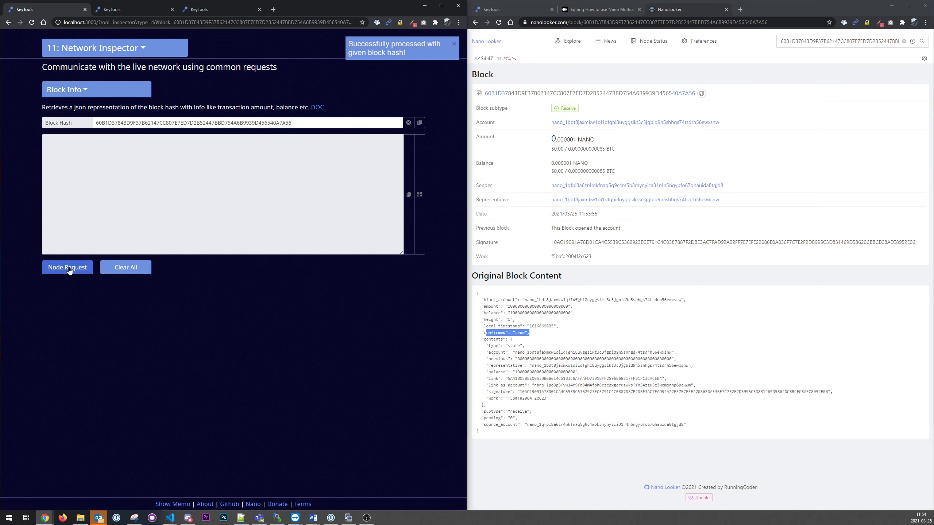
pyautogui.click(66, 267)
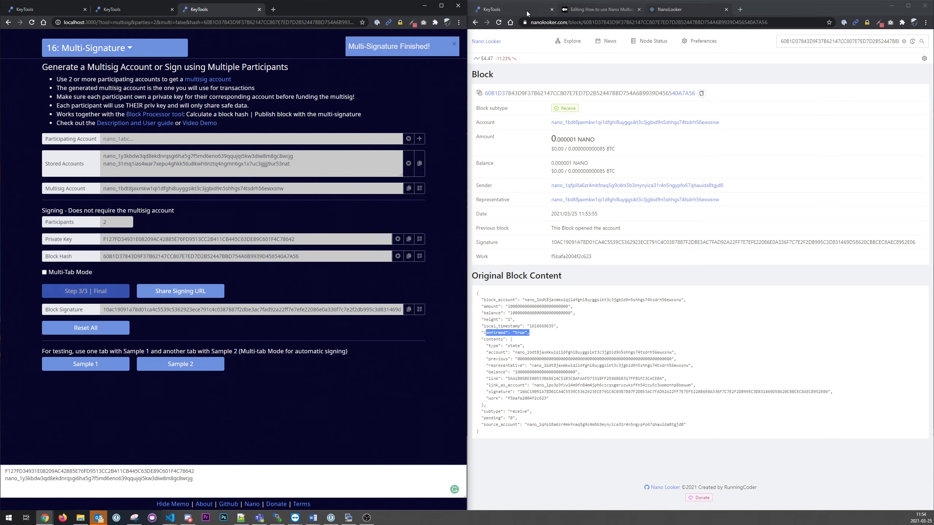
# - Show the second participant's multi-signature page beside the first, with matching signatures for the same hash
pyautogui.click(509, 9)
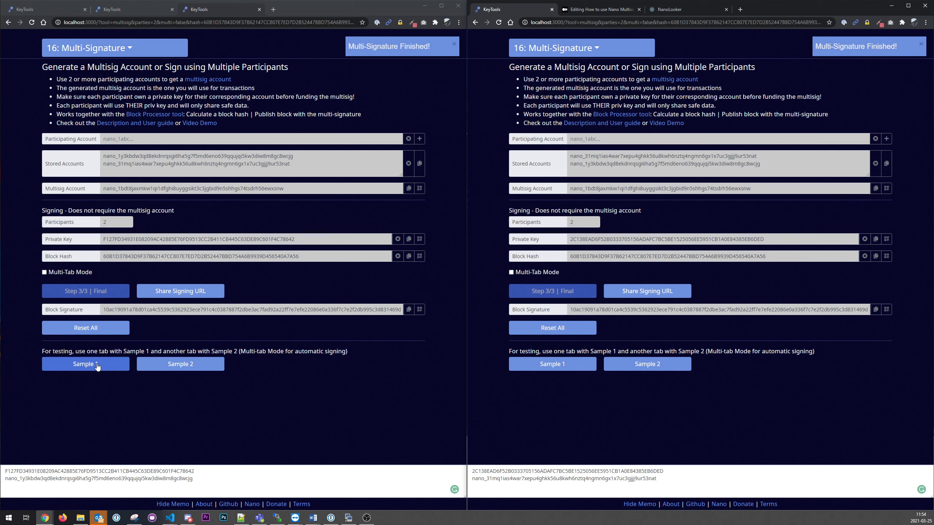
pyautogui.moveTo(154, 338)
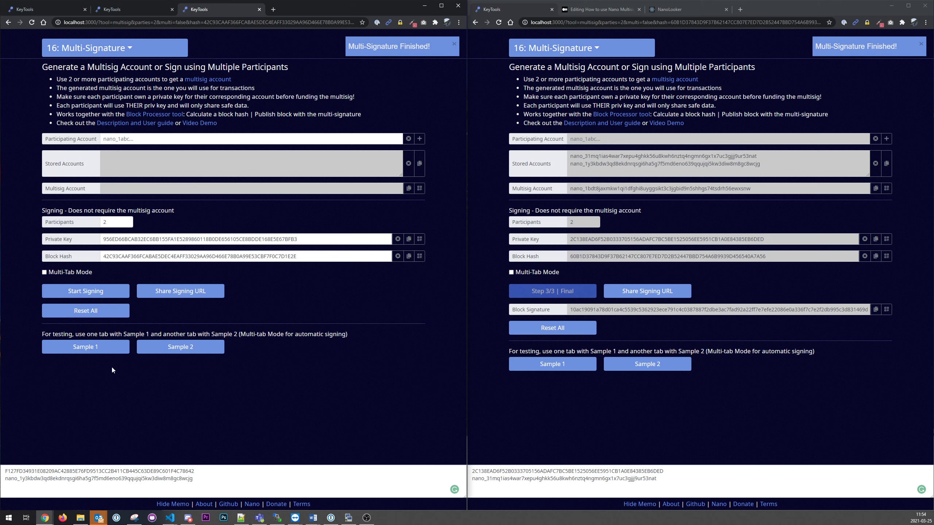
pyautogui.moveTo(361, 375)
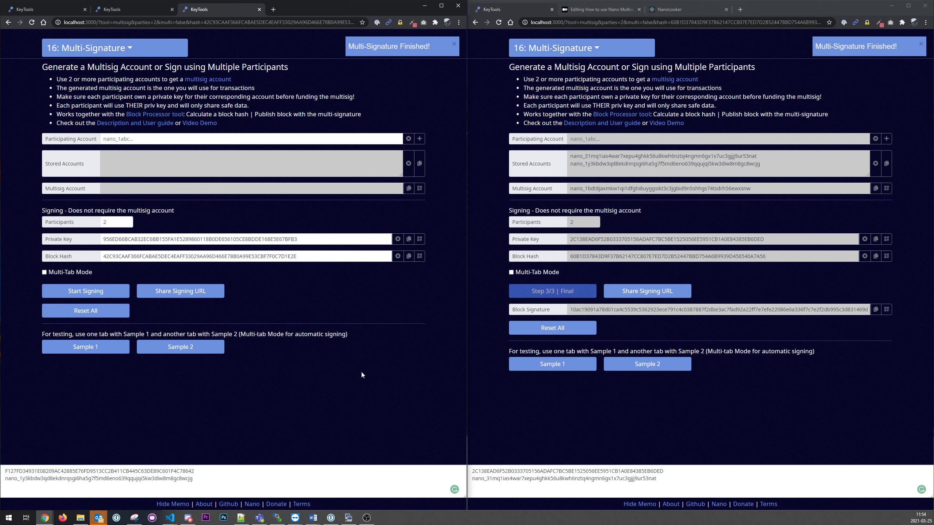
pyautogui.moveTo(353, 375)
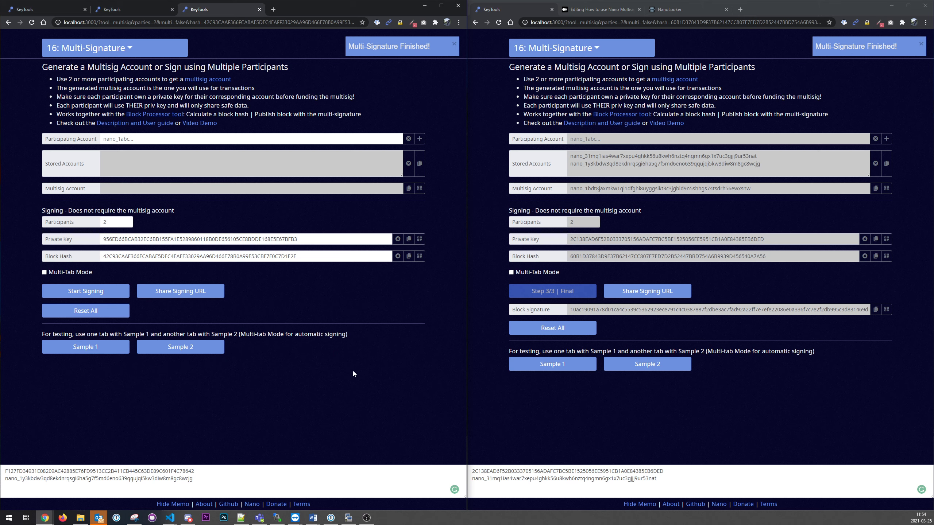
pyautogui.moveTo(383, 368)
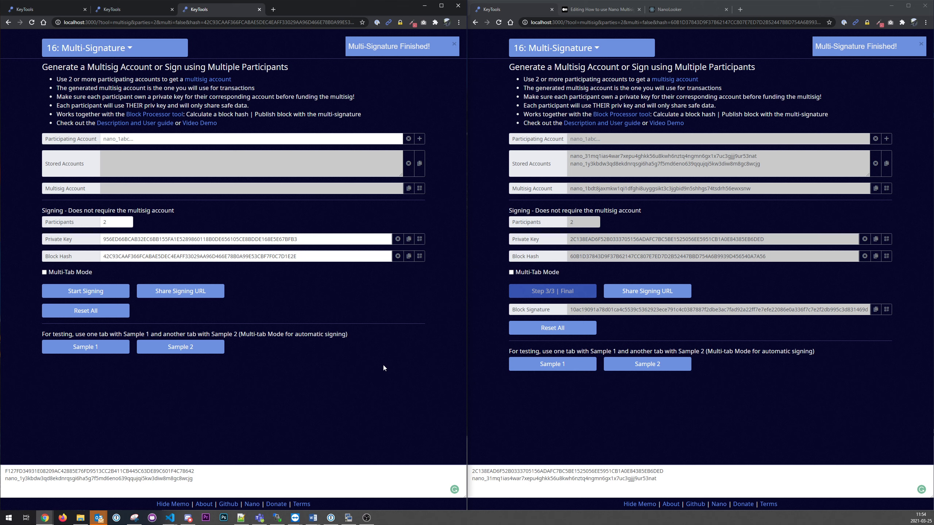
pyautogui.moveTo(408, 369)
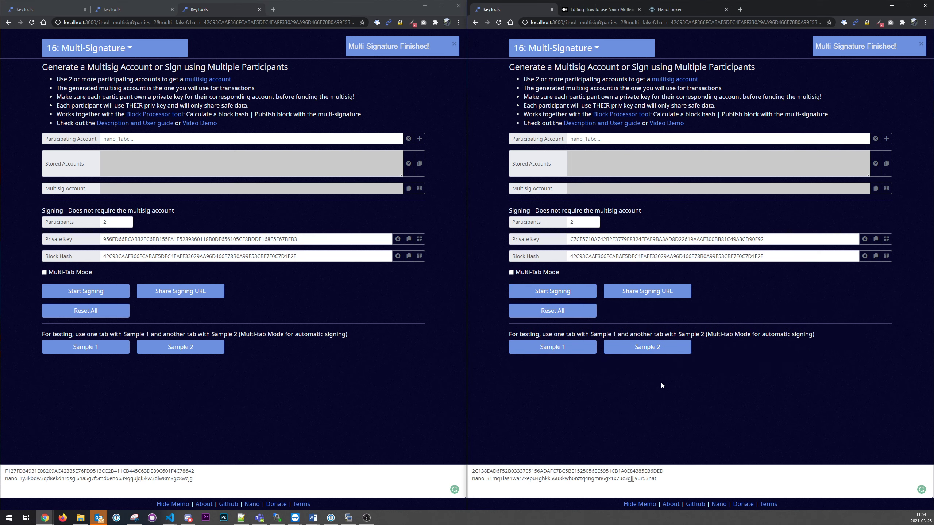
pyautogui.moveTo(653, 396)
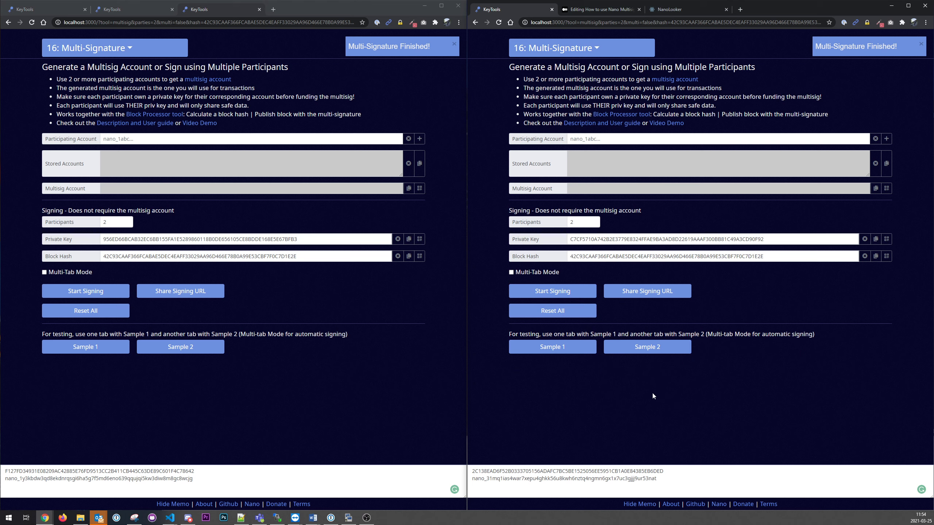
pyautogui.moveTo(538, 391)
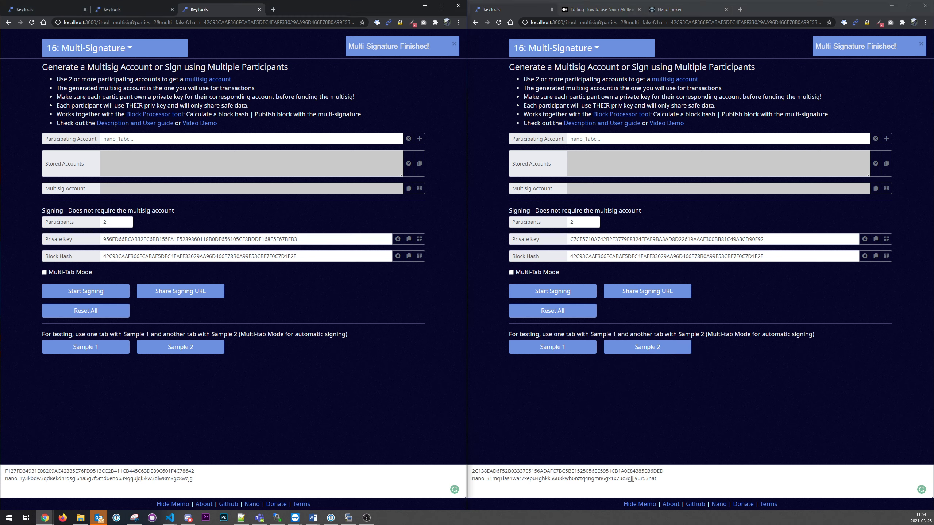
# - Turn on Multi-Tab Mode, try Participants 4, then restore 2 participants
pyautogui.click(44, 272)
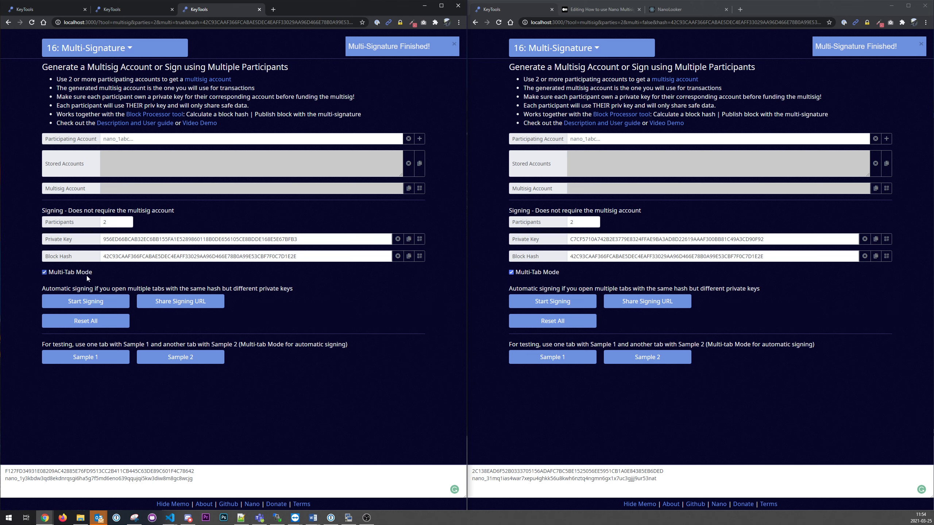
pyautogui.moveTo(132, 284)
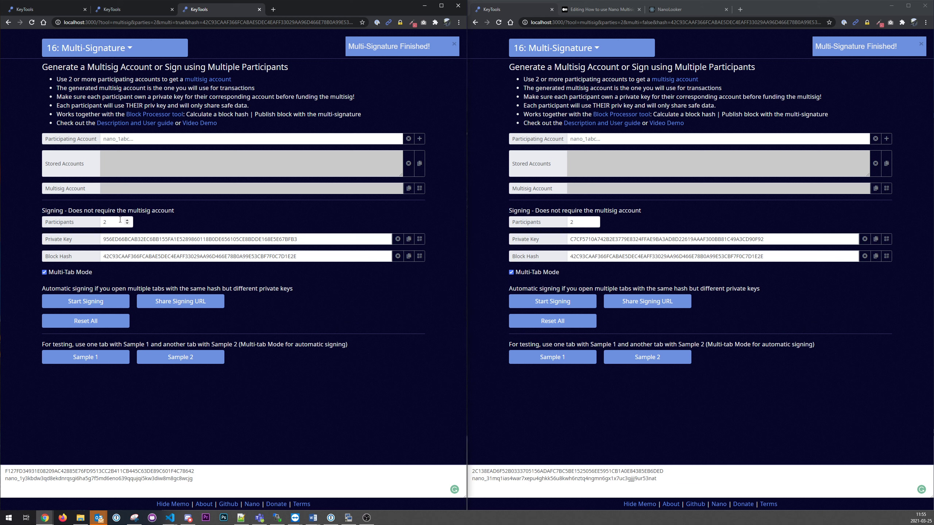
pyautogui.write('4')
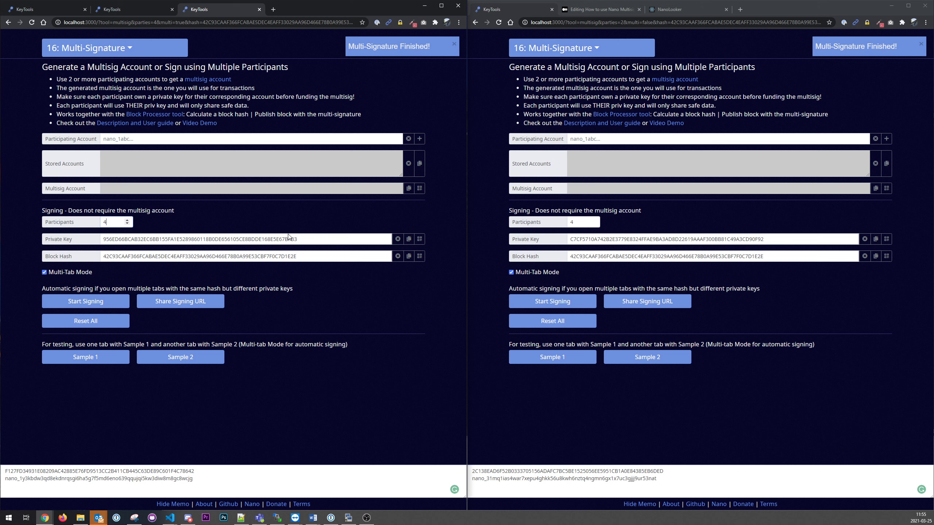
pyautogui.click(127, 224)
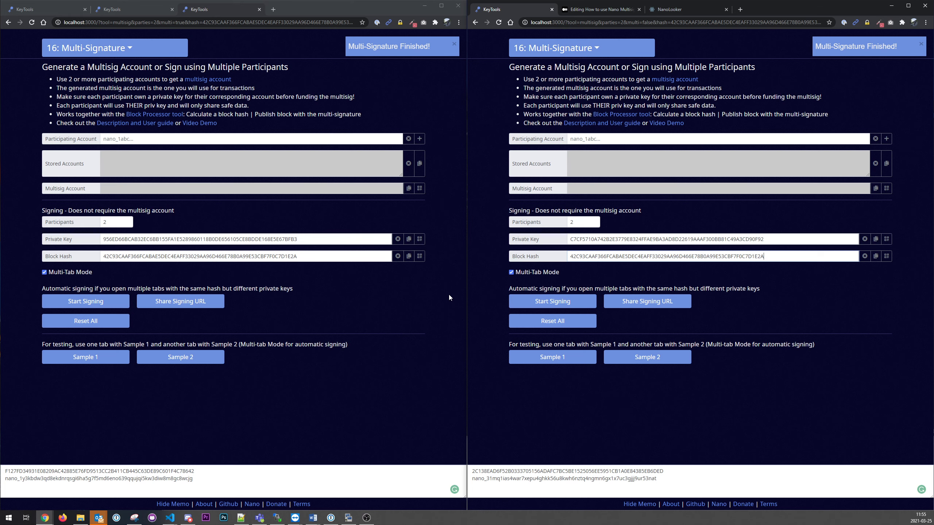
# - Start signing from the left tab so both instances finish automatically
pyautogui.click(85, 301)
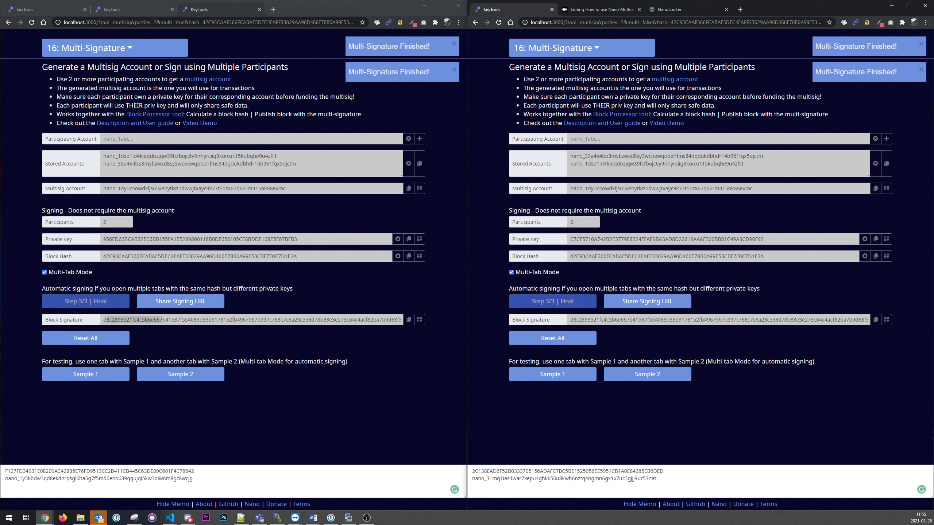
pyautogui.moveTo(436, 387)
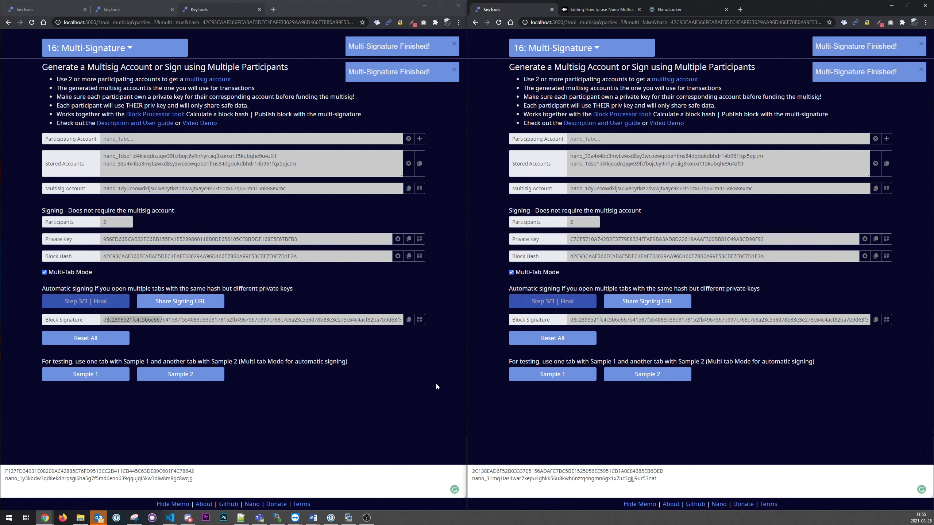
pyautogui.moveTo(381, 389)
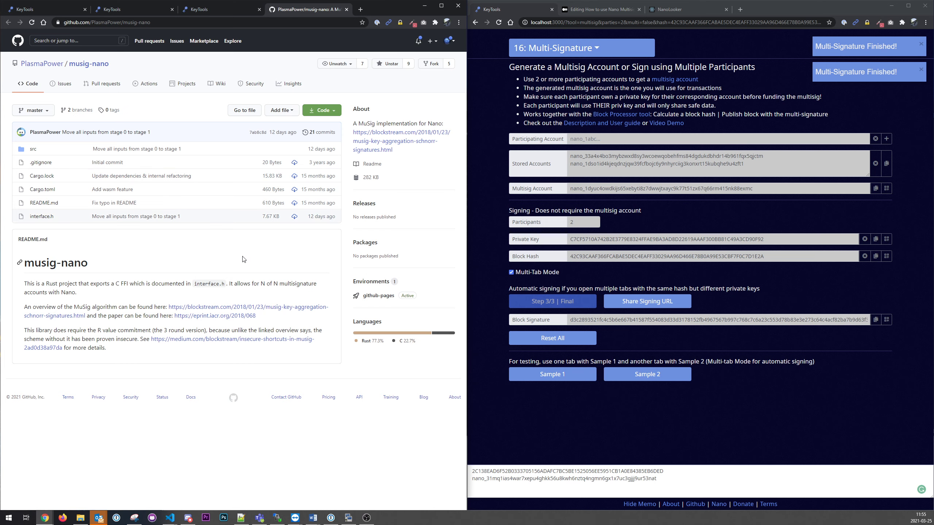
# - Return from the musig-nano GitHub tab to the completed Multi-Signature tab
pyautogui.click(221, 8)
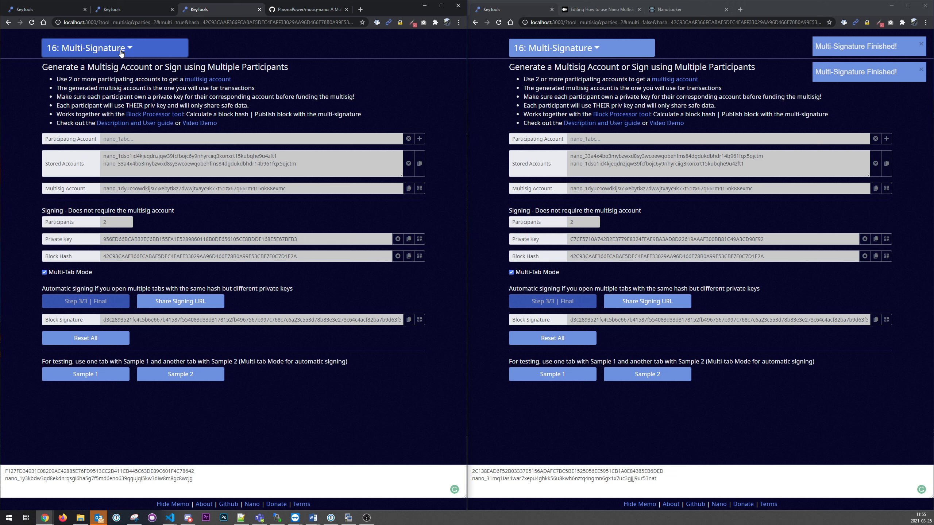
# - Choose 0: HOME from the tool selector in the first signer tab
pyautogui.click(113, 47)
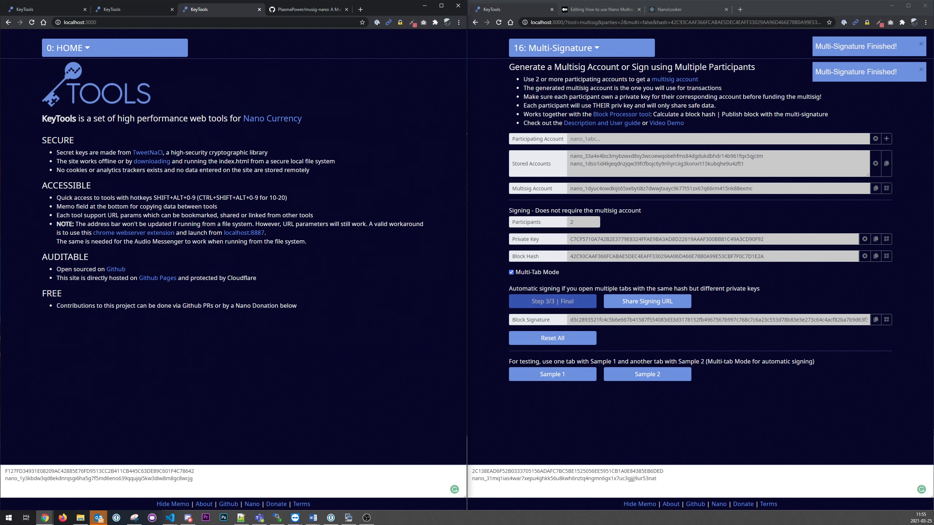
pyautogui.moveTo(217, 145)
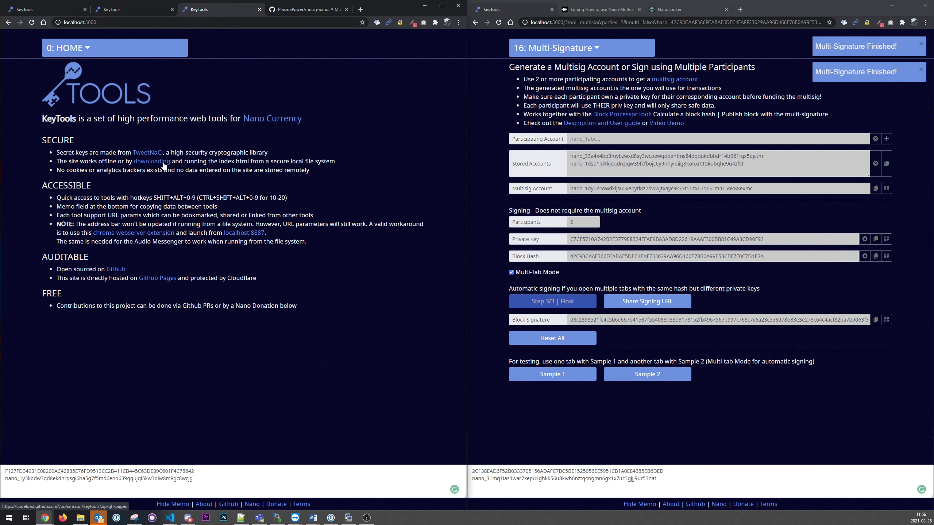
pyautogui.moveTo(337, 203)
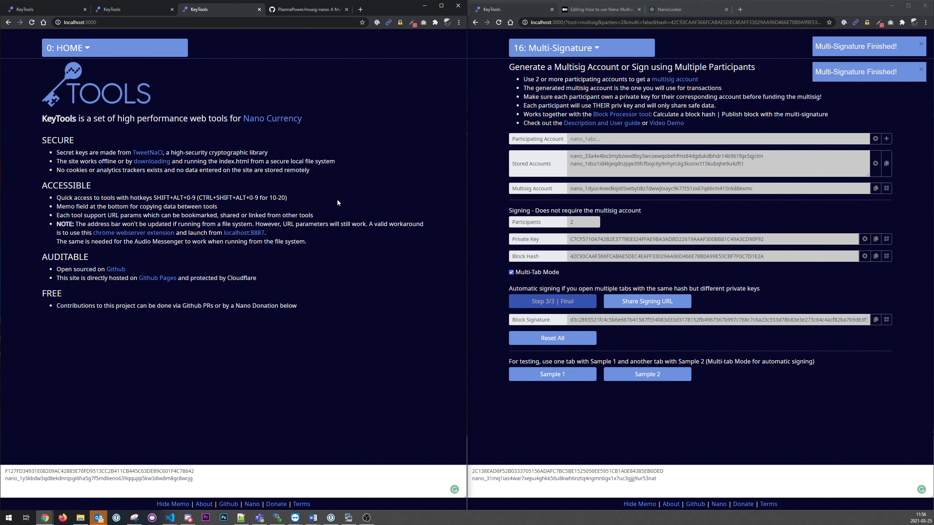
pyautogui.moveTo(372, 271)
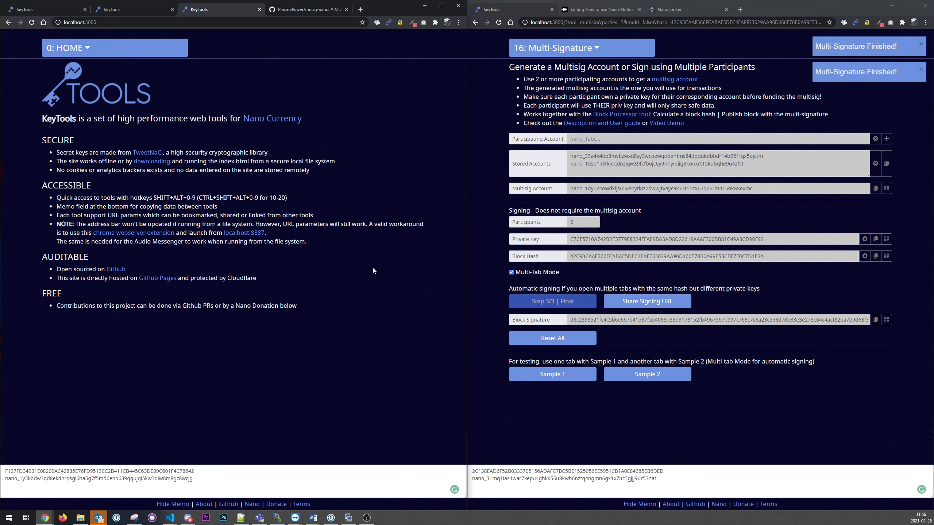
pyautogui.moveTo(386, 287)
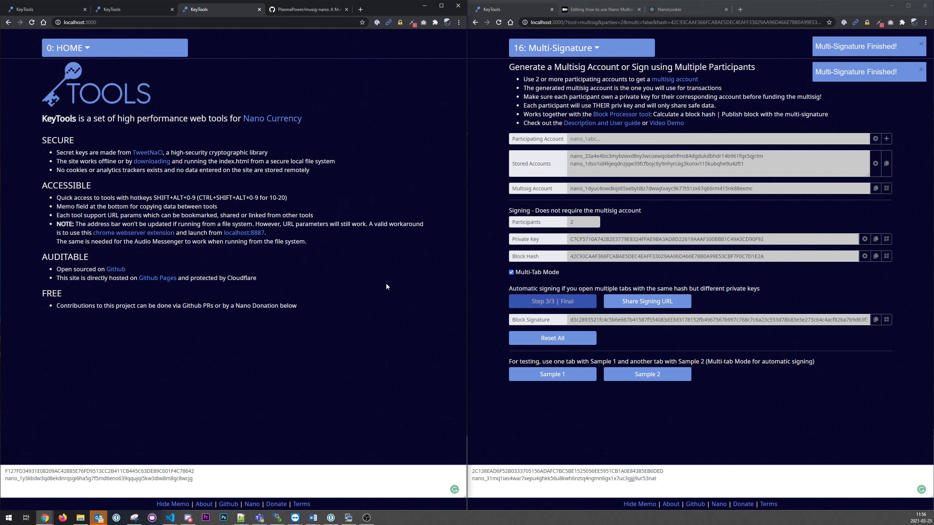